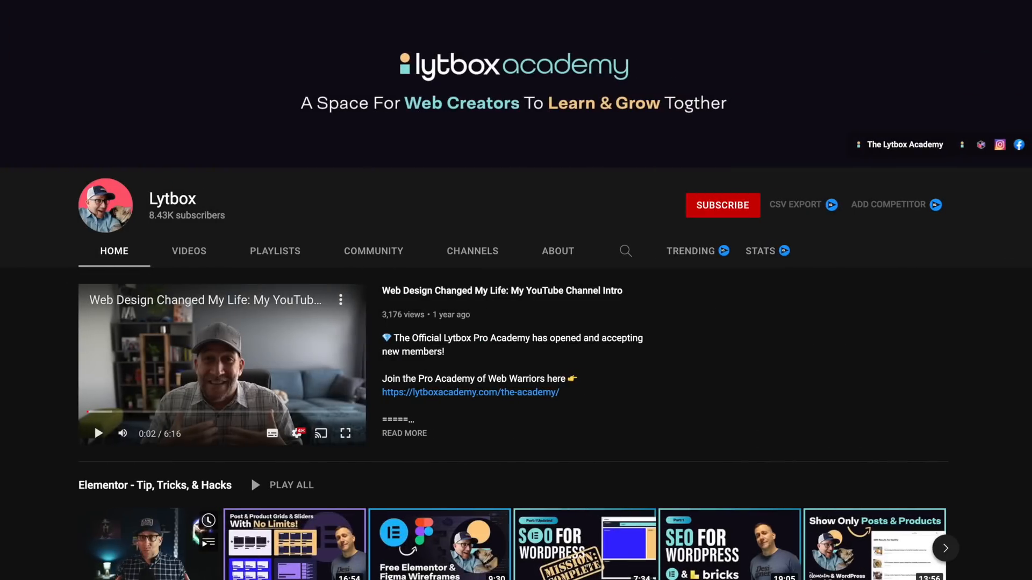
# Step: Switch from the YouTube channel tab to the WordPress admin Dashboard tab
pyautogui.click(195, 12)
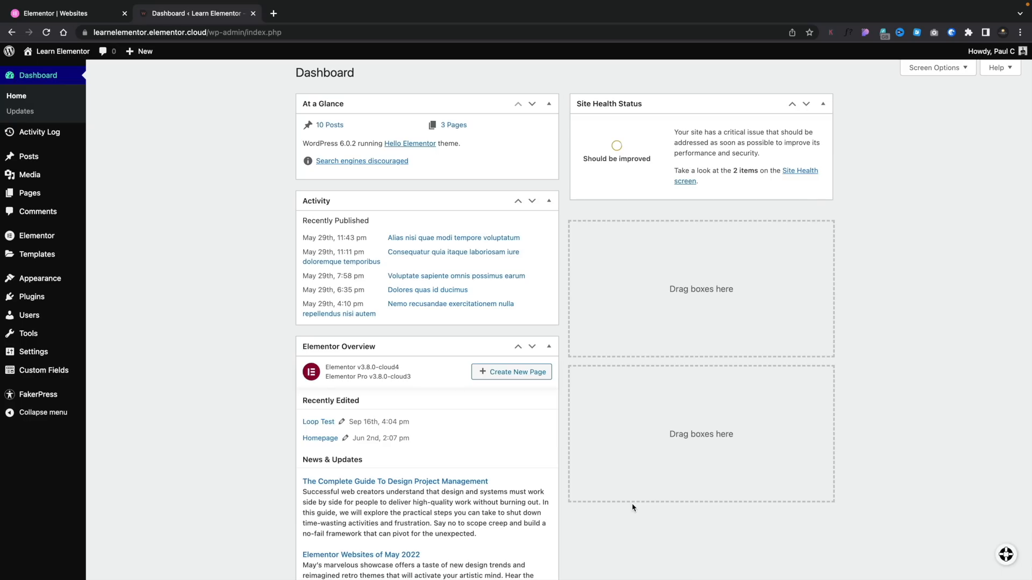
pyautogui.moveTo(226, 395)
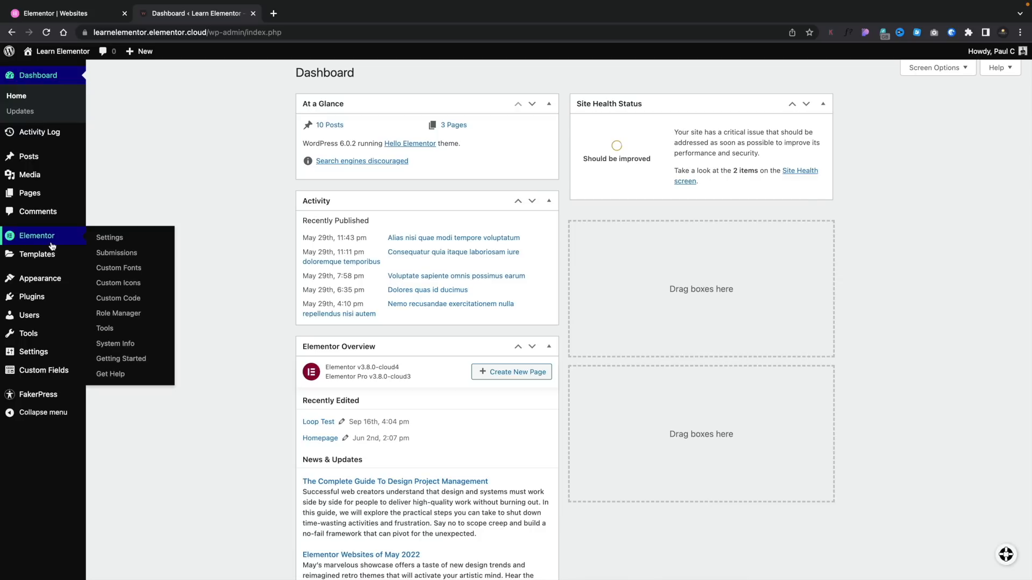
# Step: Go to Elementor > Settings from the WordPress admin sidebar
pyautogui.click(109, 238)
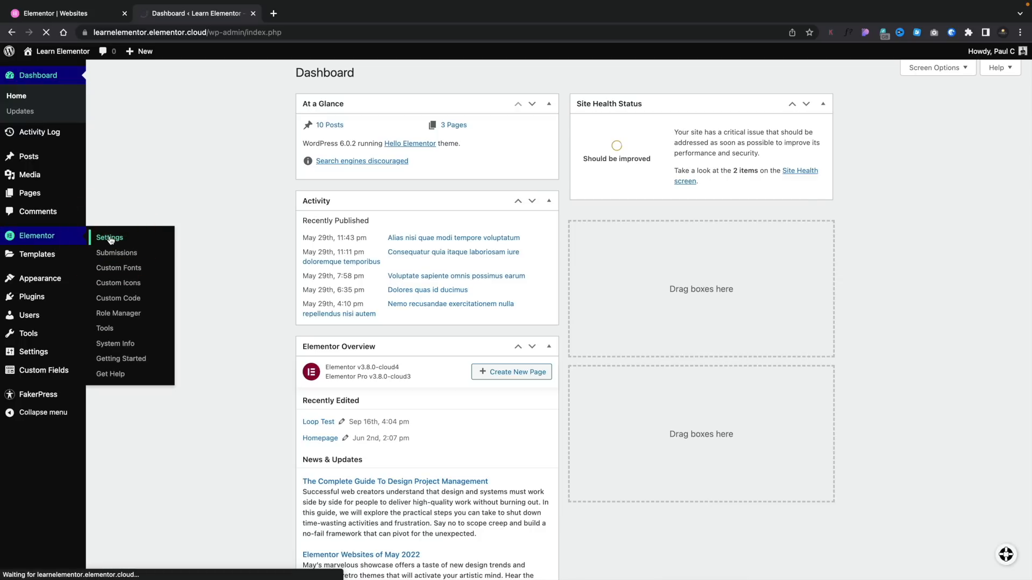
pyautogui.click(109, 237)
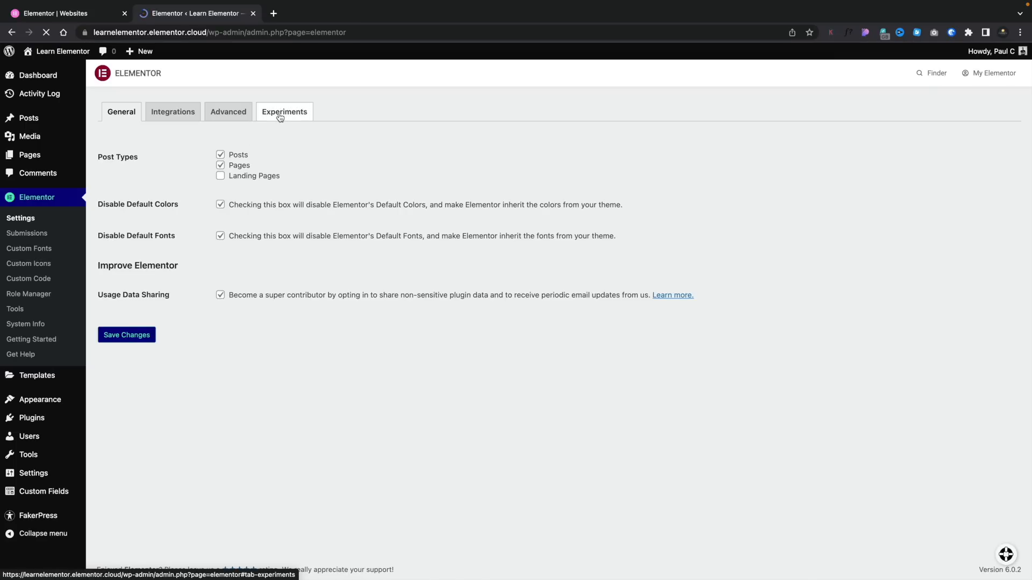
# Step: Show the Experiments list and confirm Flexbox Container and Loop are Active
pyautogui.click(283, 110)
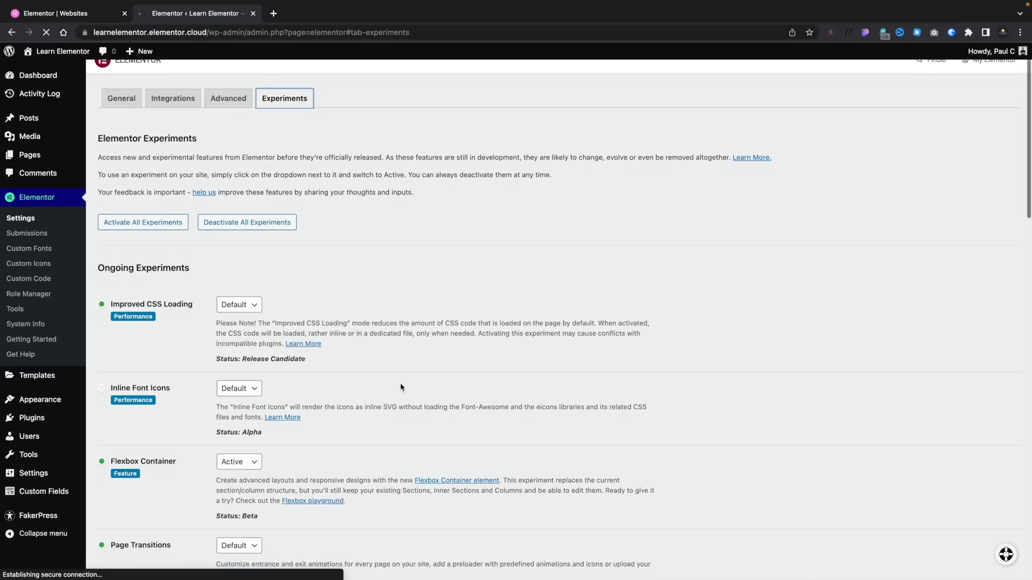
pyautogui.scroll(-3)
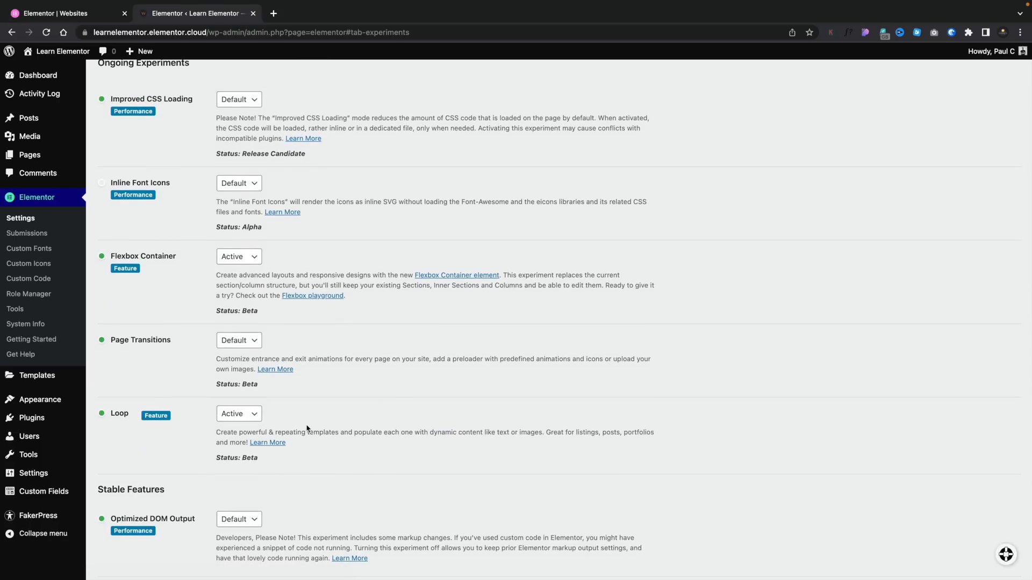
pyautogui.moveTo(152, 438)
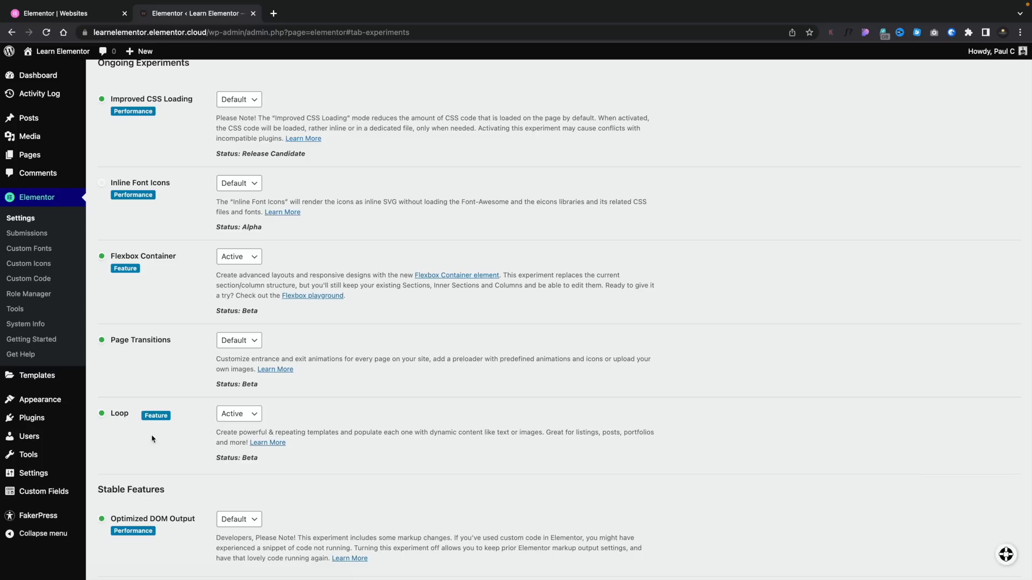
pyautogui.moveTo(201, 414)
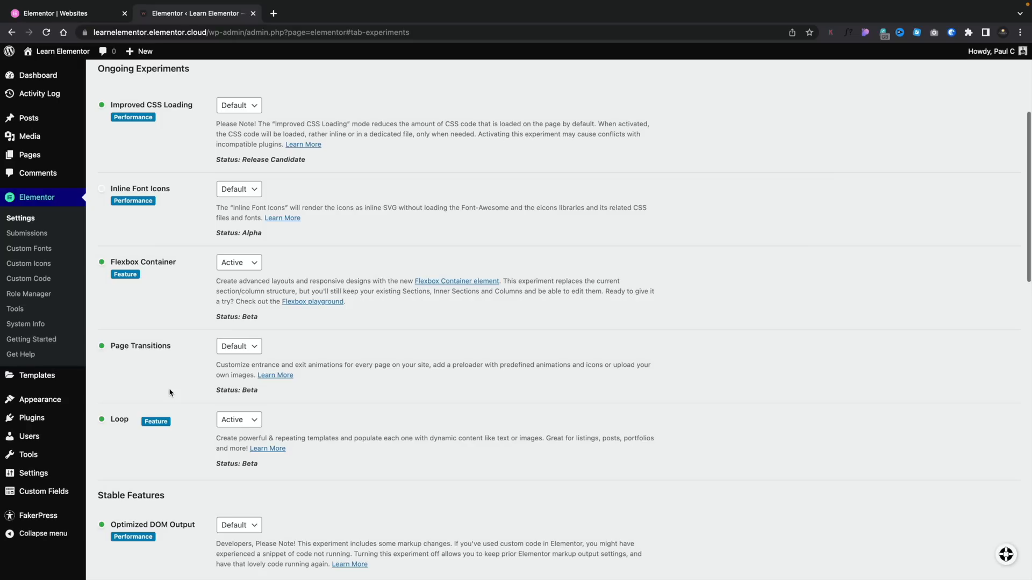
pyautogui.moveTo(162, 272)
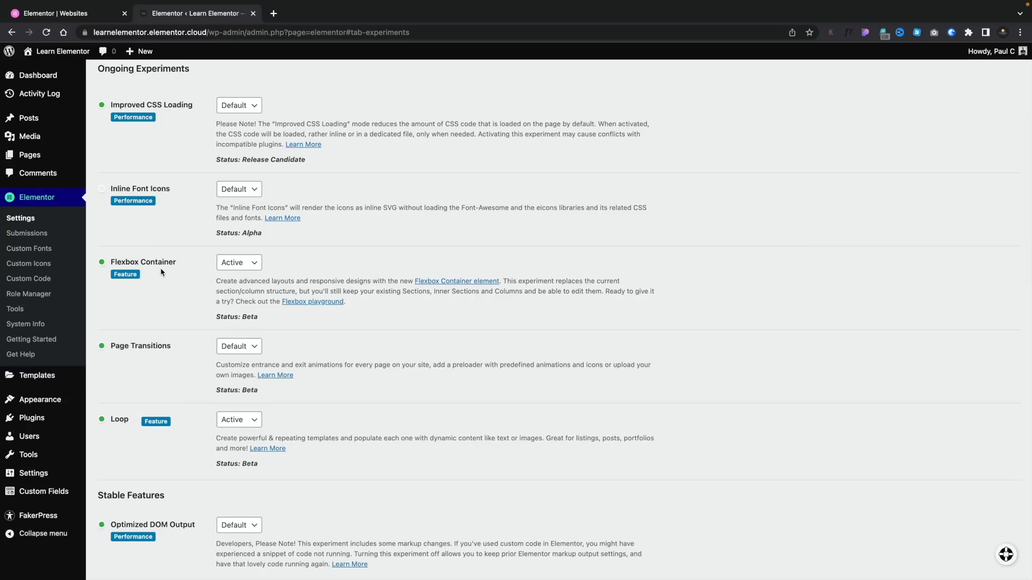
pyautogui.moveTo(422, 345)
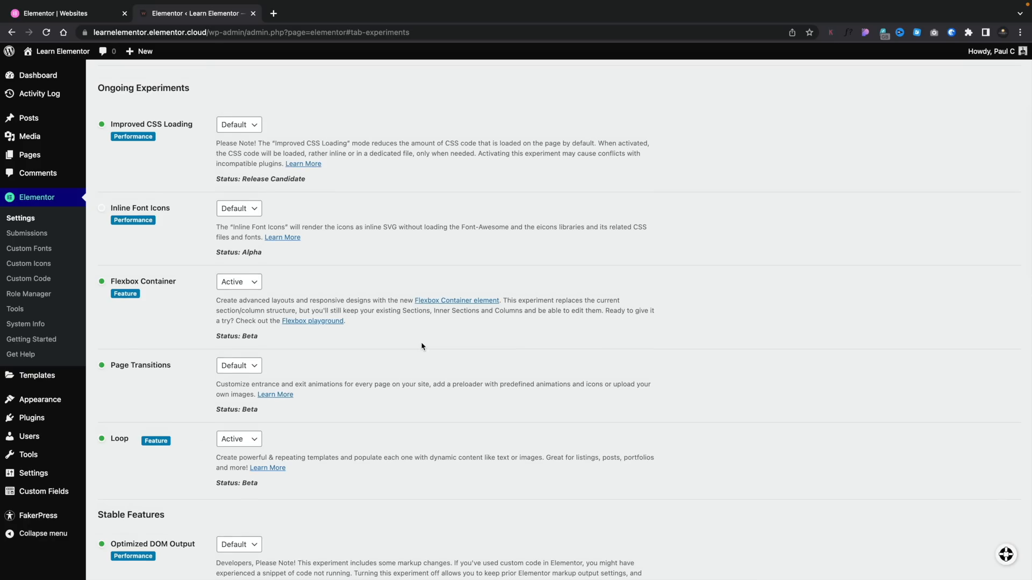
pyautogui.moveTo(371, 350)
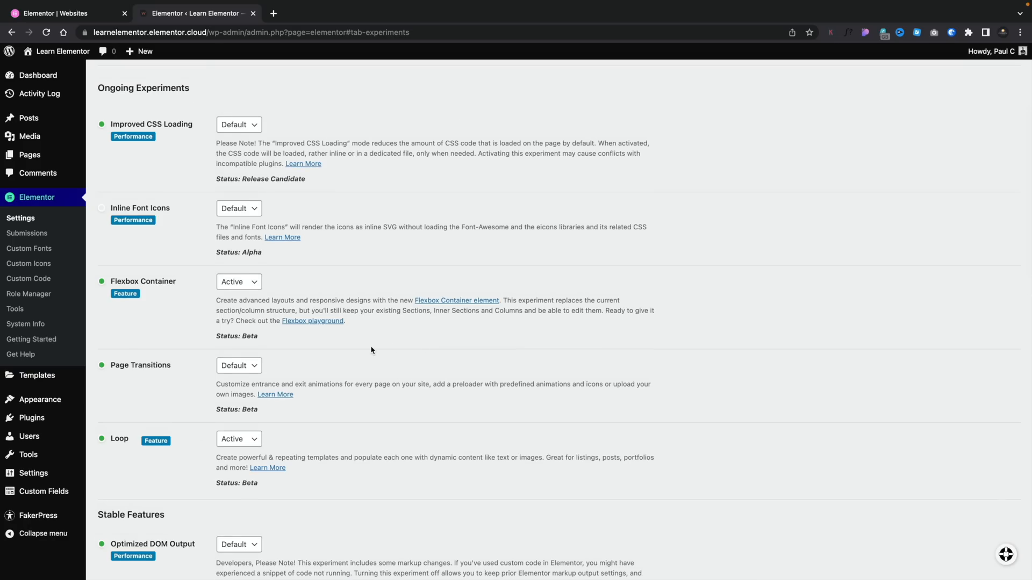
pyautogui.doubleClick(235, 336)
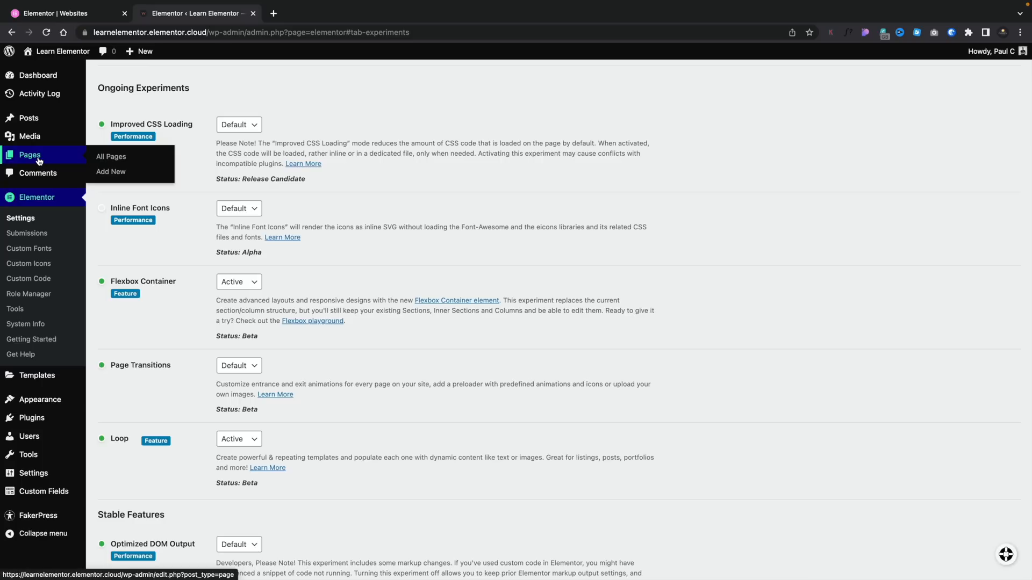
pyautogui.moveTo(111, 172)
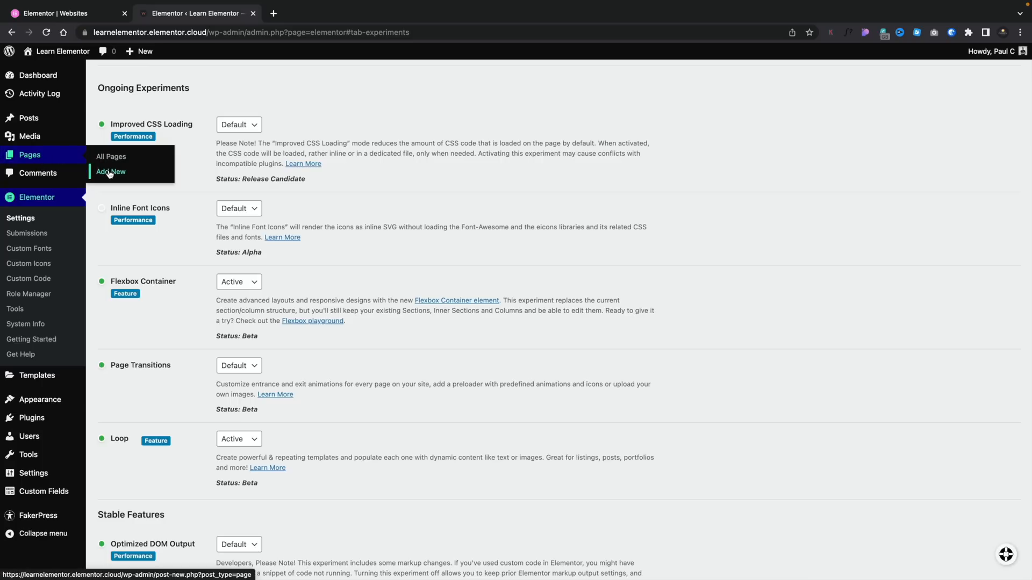
pyautogui.moveTo(102, 191)
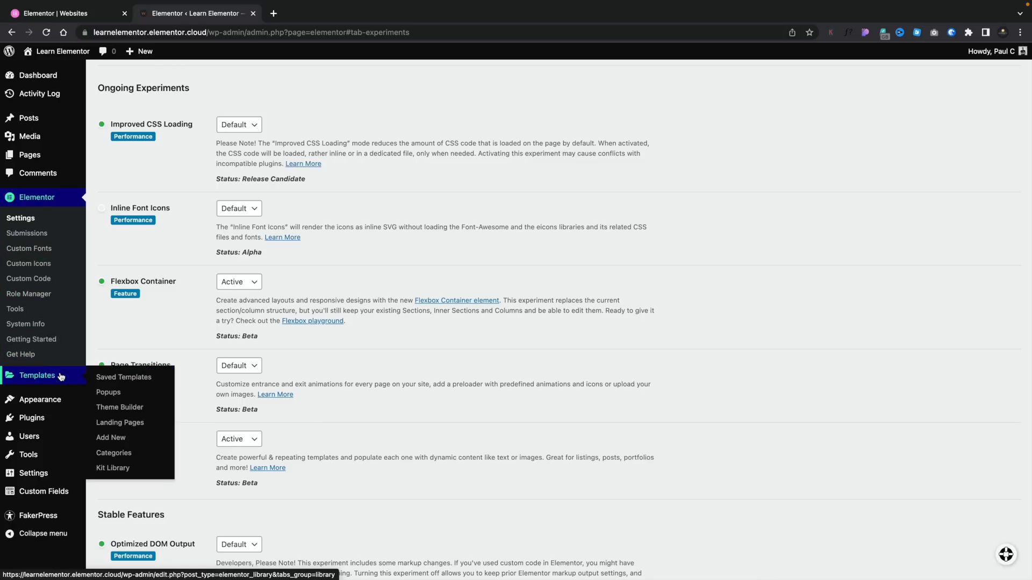
# Step: View the Theme Builder's site parts, including the Loop template, then close it
pyautogui.click(120, 407)
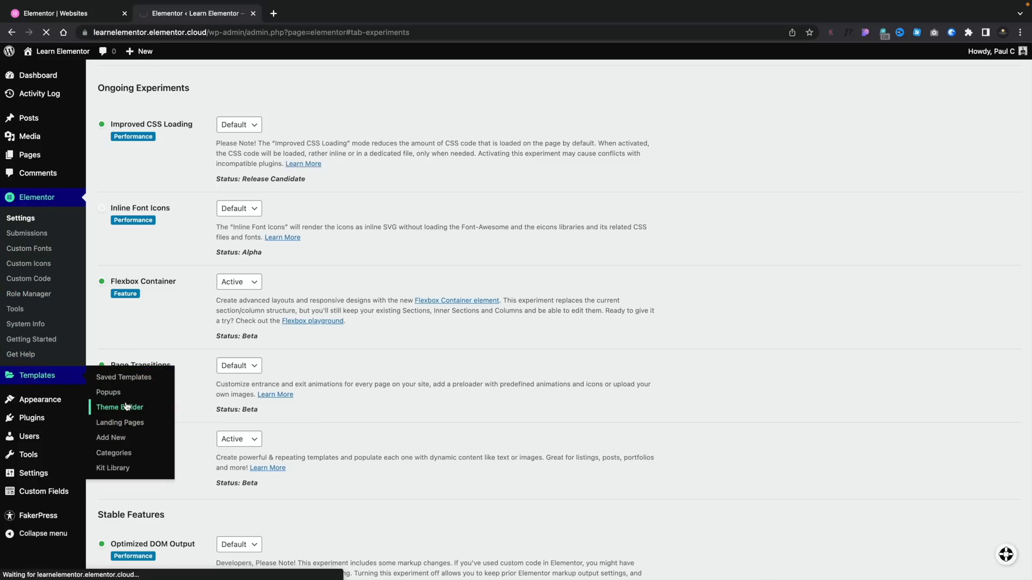
pyautogui.click(119, 407)
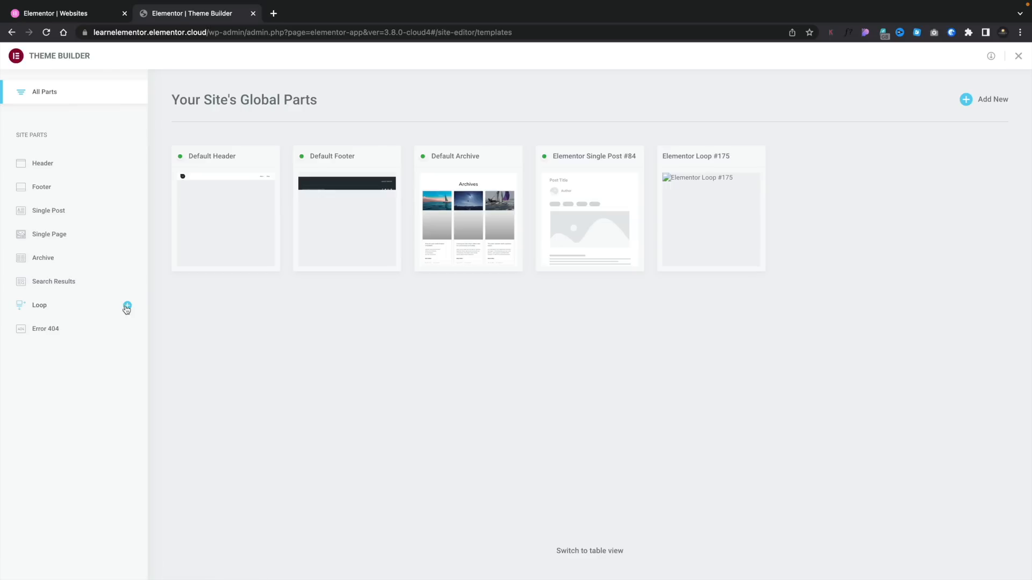
pyautogui.moveTo(76, 154)
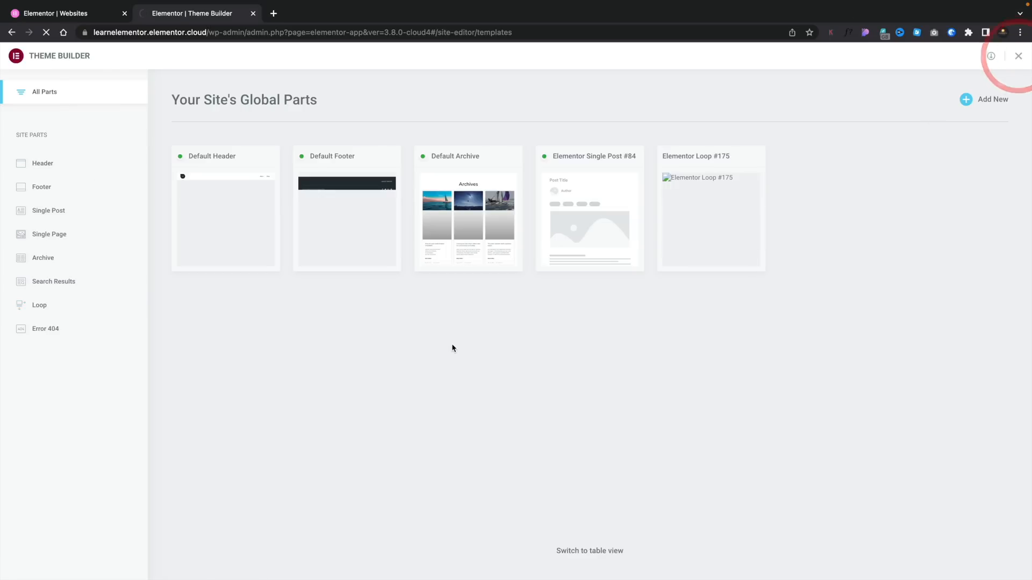
pyautogui.click(1019, 55)
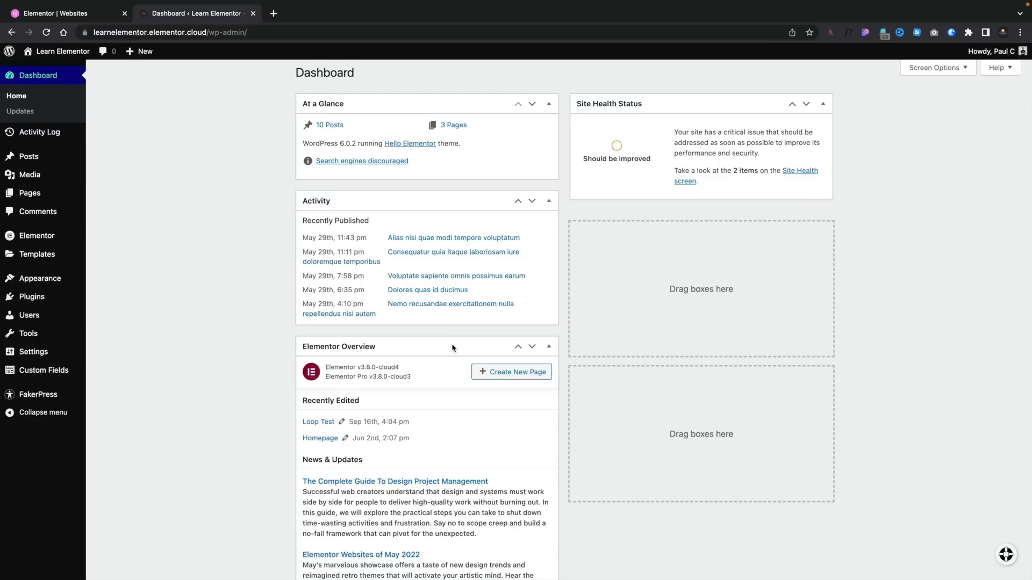
pyautogui.moveTo(437, 345)
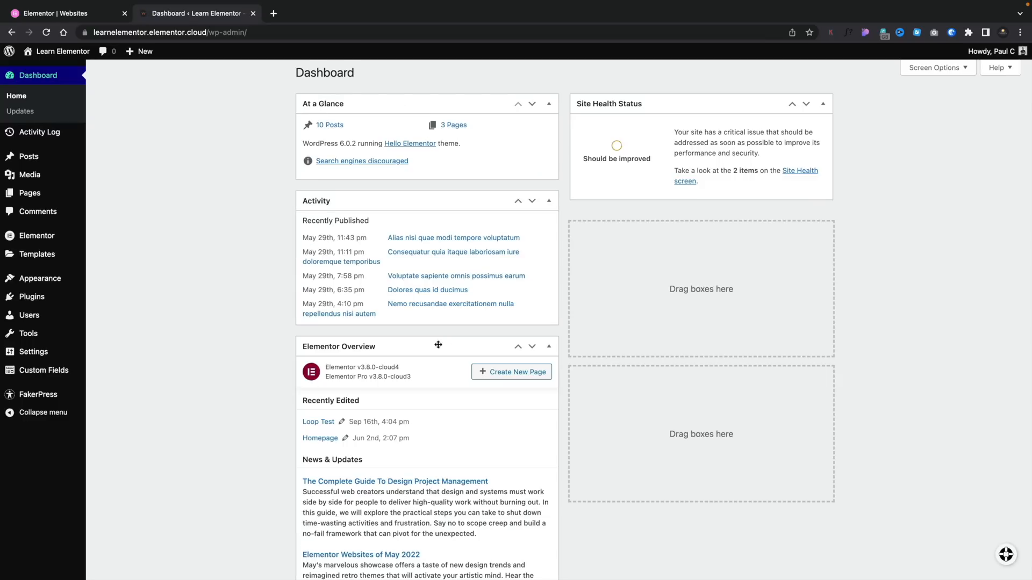
pyautogui.moveTo(29, 175)
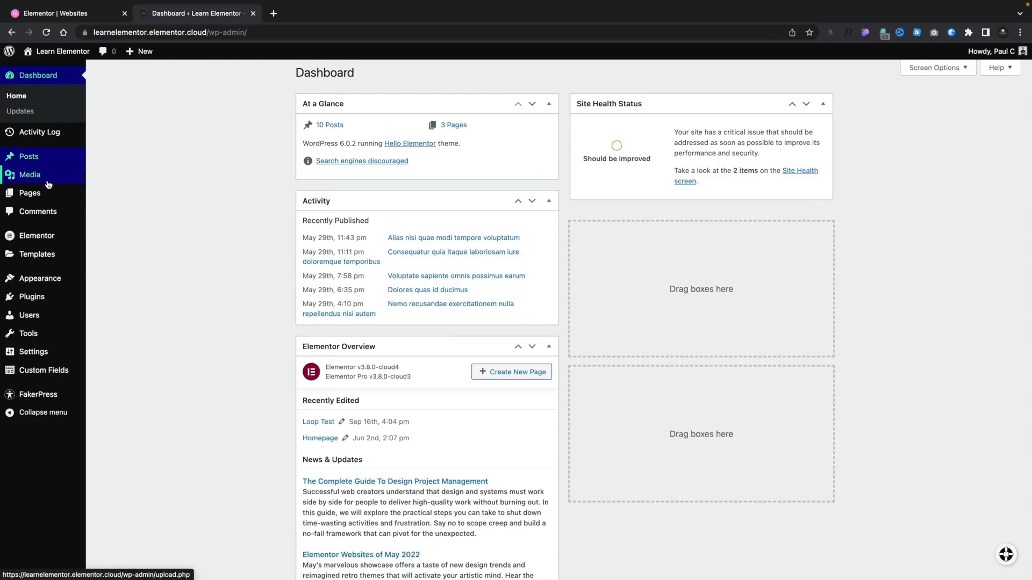
# Step: Create a new WordPress page titled 'Loop' and publish it
pyautogui.click(512, 372)
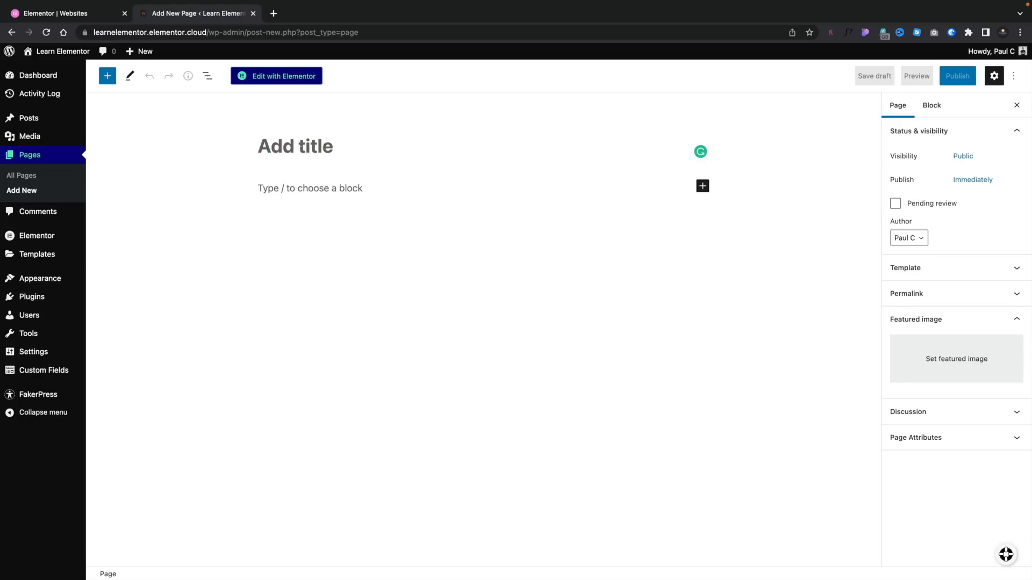
pyautogui.write('Loop')
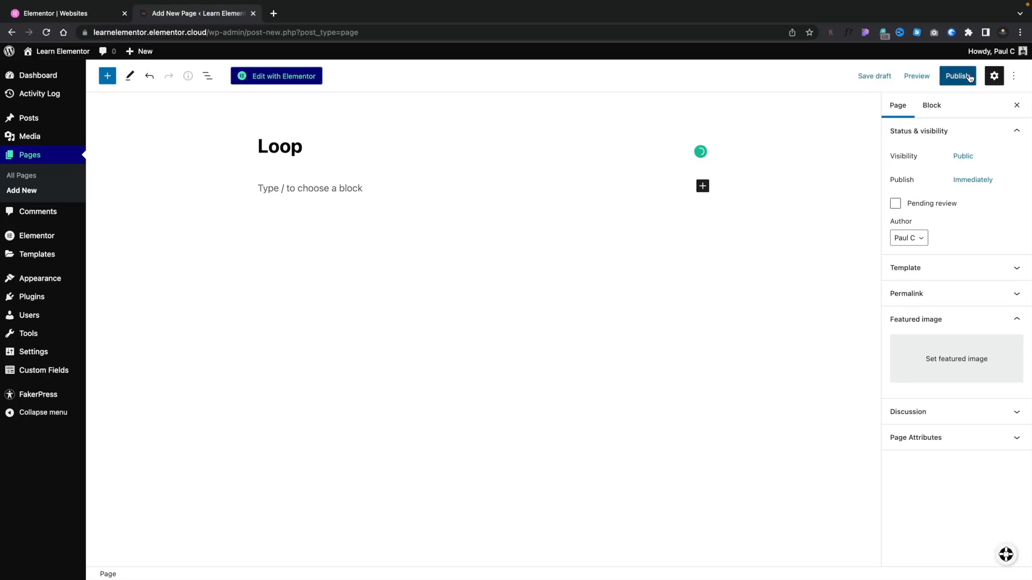
pyautogui.click(958, 75)
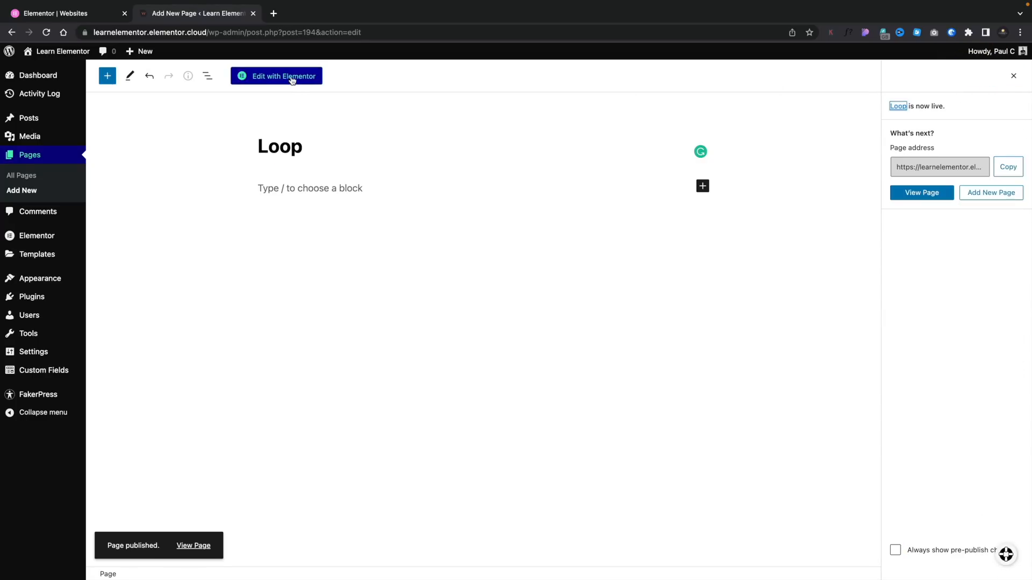
# Step: Edit the Loop page in Elementor and scroll the widgets panel to the Pro widgets
pyautogui.click(276, 75)
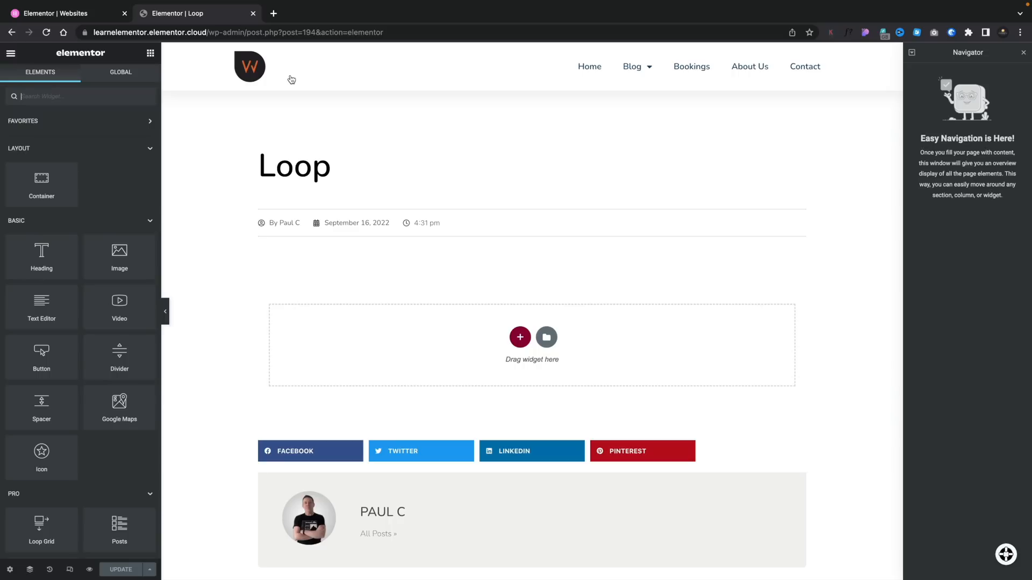
pyautogui.moveTo(120, 356)
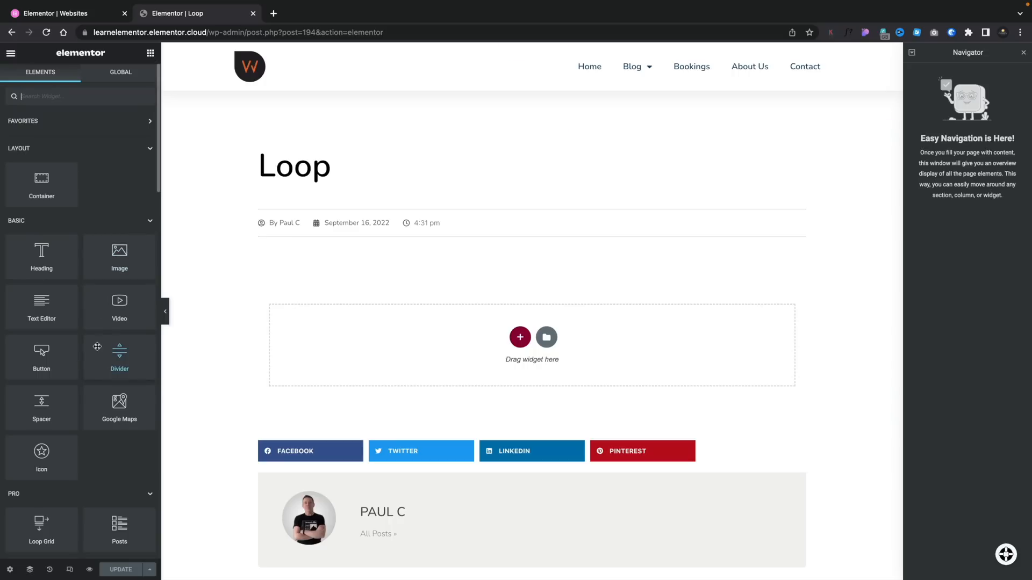
pyautogui.moveTo(34, 213)
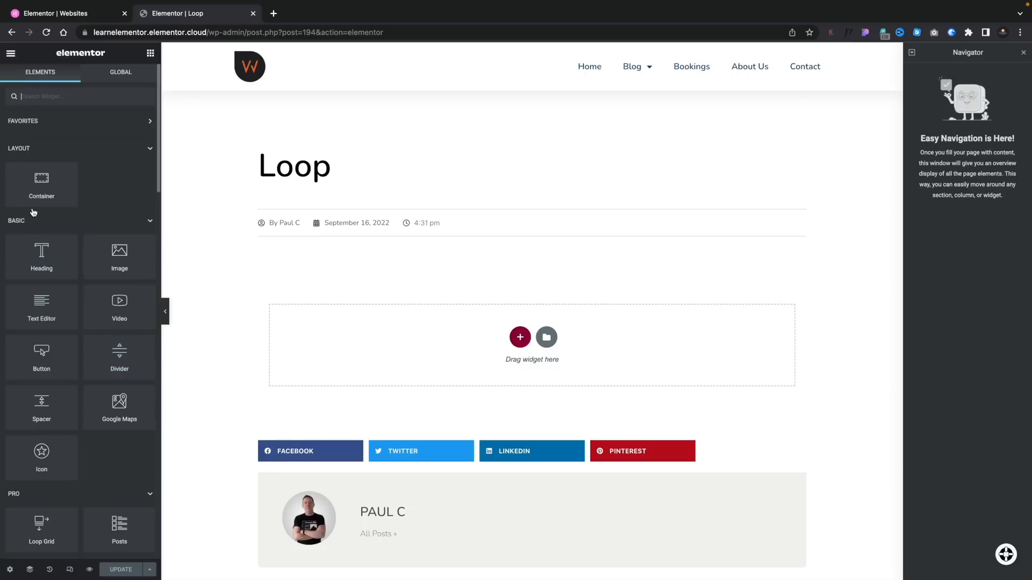
pyautogui.scroll(-3)
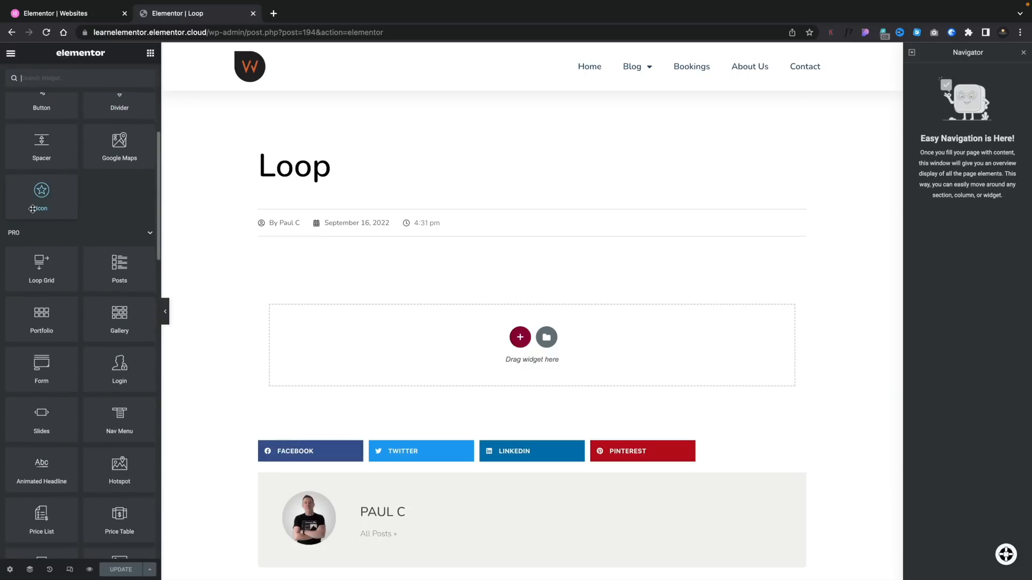
pyautogui.moveTo(41, 269)
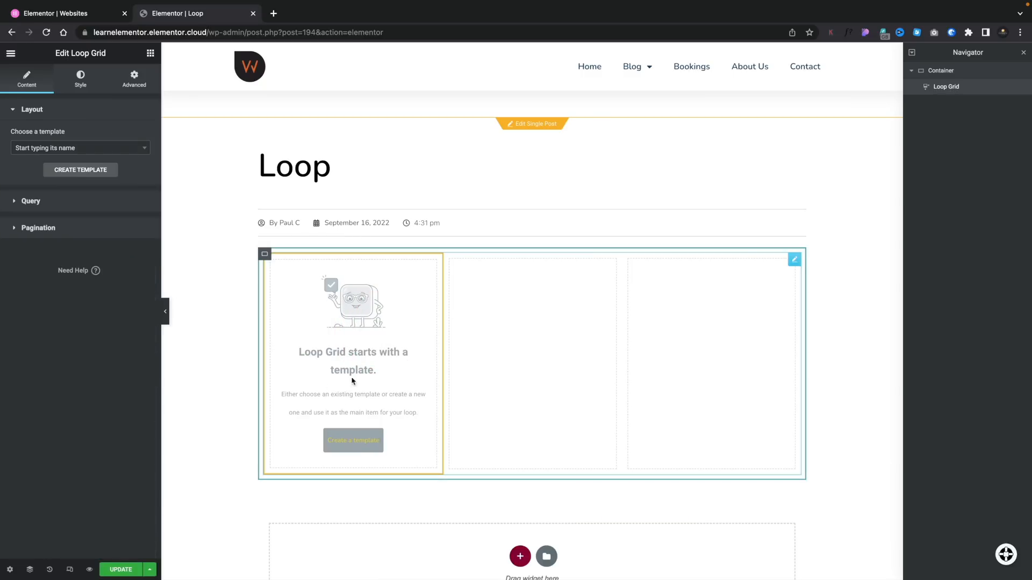
pyautogui.moveTo(130, 239)
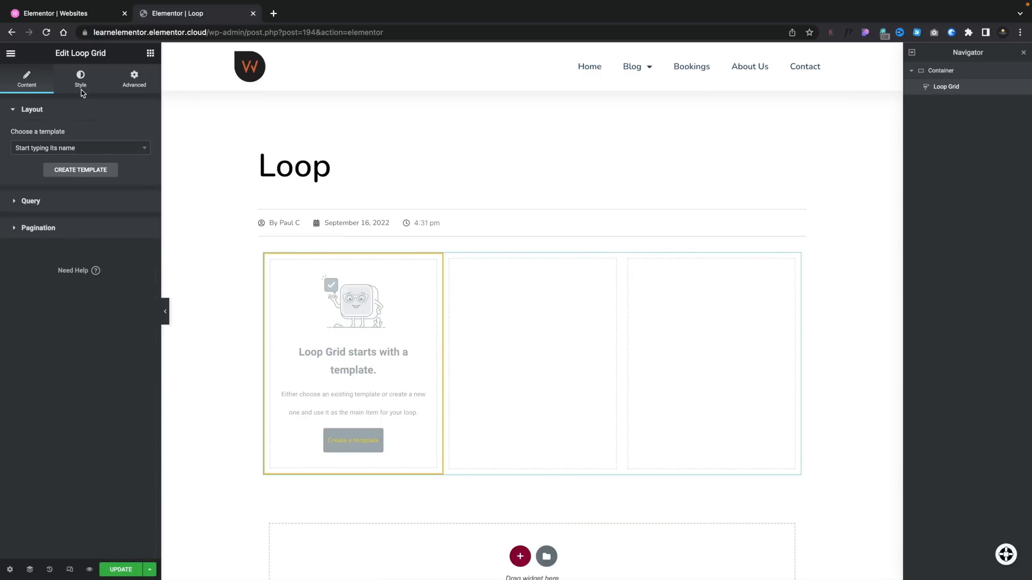
pyautogui.moveTo(84, 122)
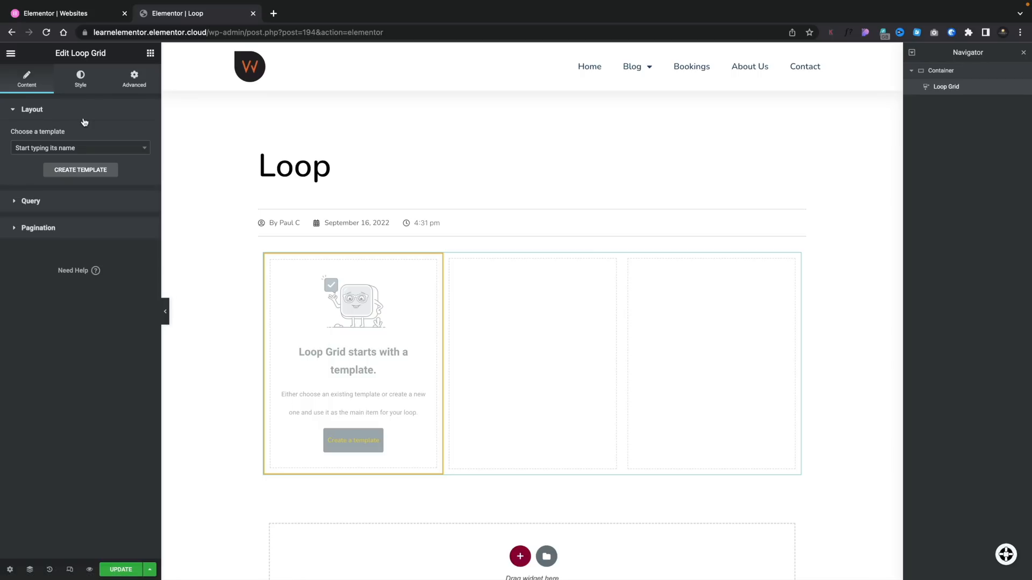
# Step: Review the Loop Grid's template choice, pagination and layout settings
pyautogui.click(81, 147)
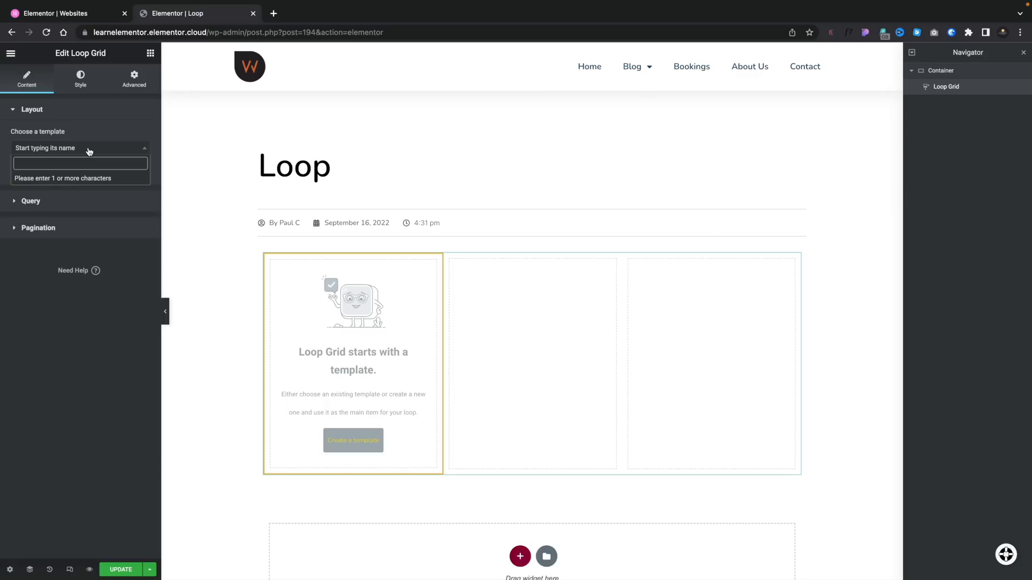
pyautogui.moveTo(90, 330)
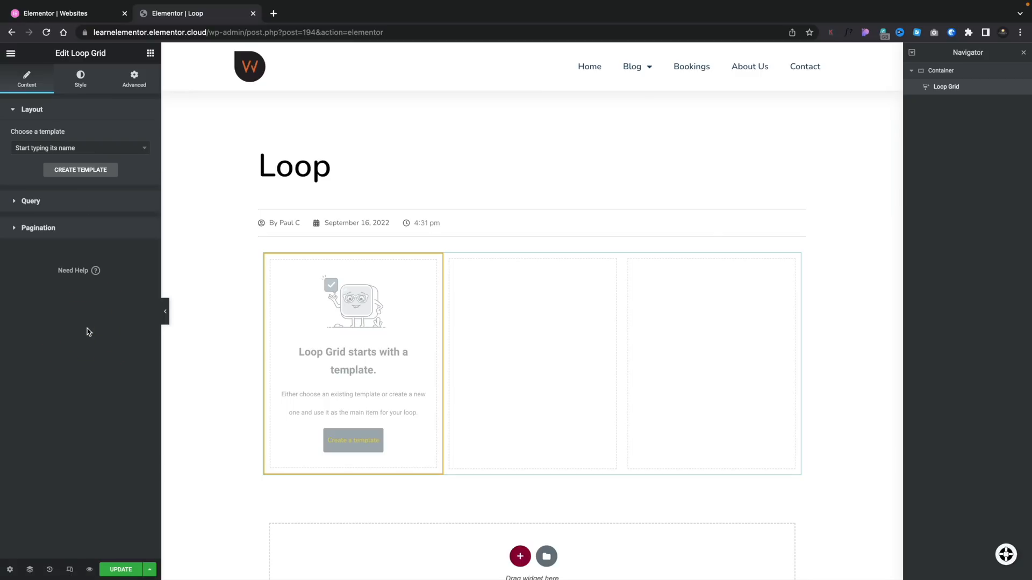
pyautogui.moveTo(48, 204)
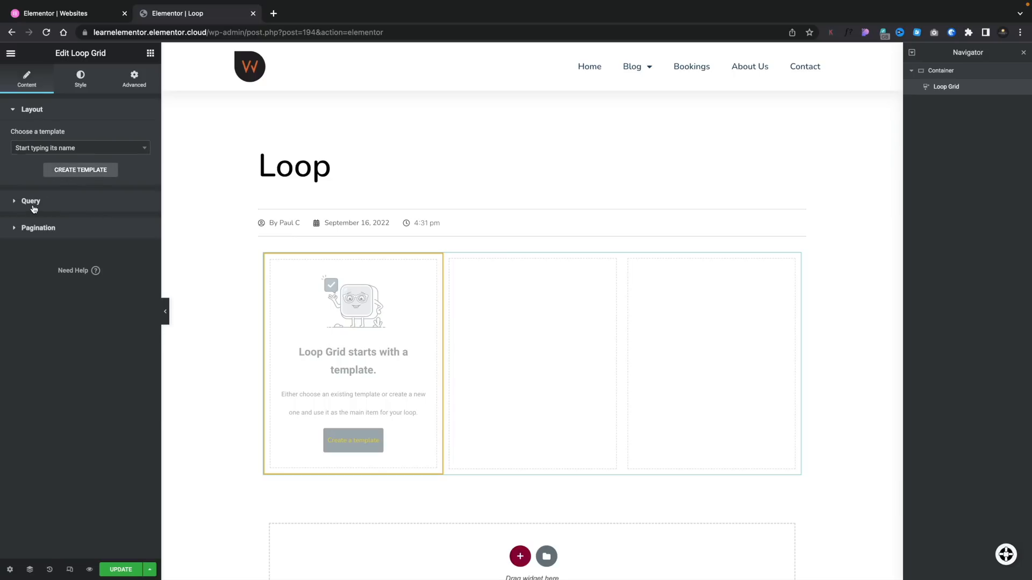
pyautogui.click(38, 228)
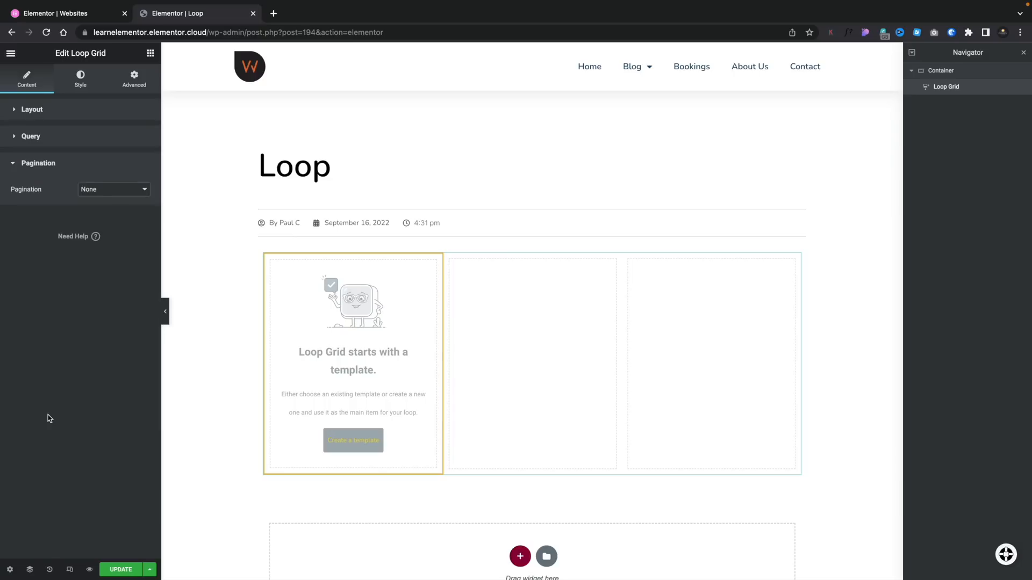
pyautogui.moveTo(30, 115)
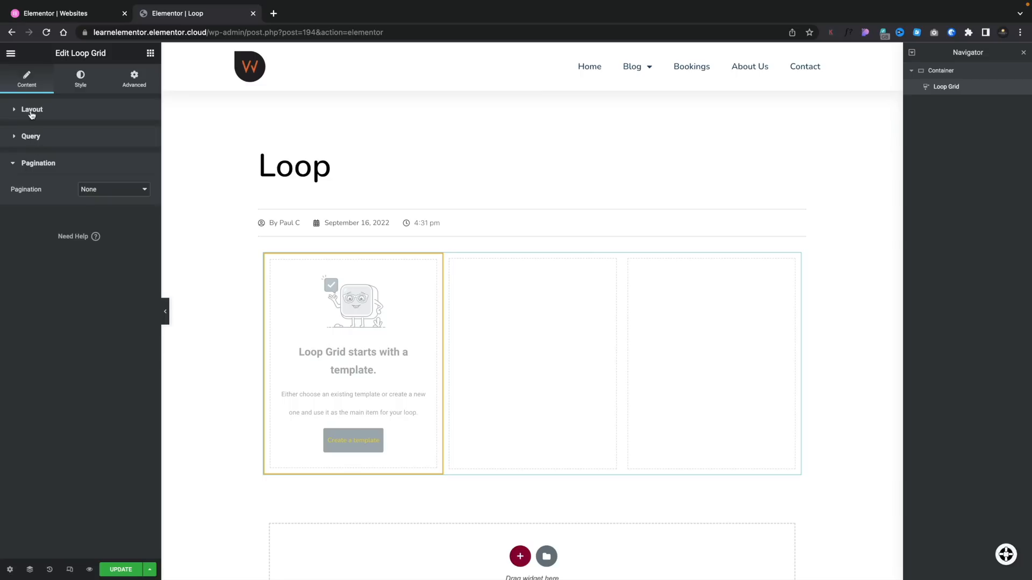
pyautogui.click(32, 109)
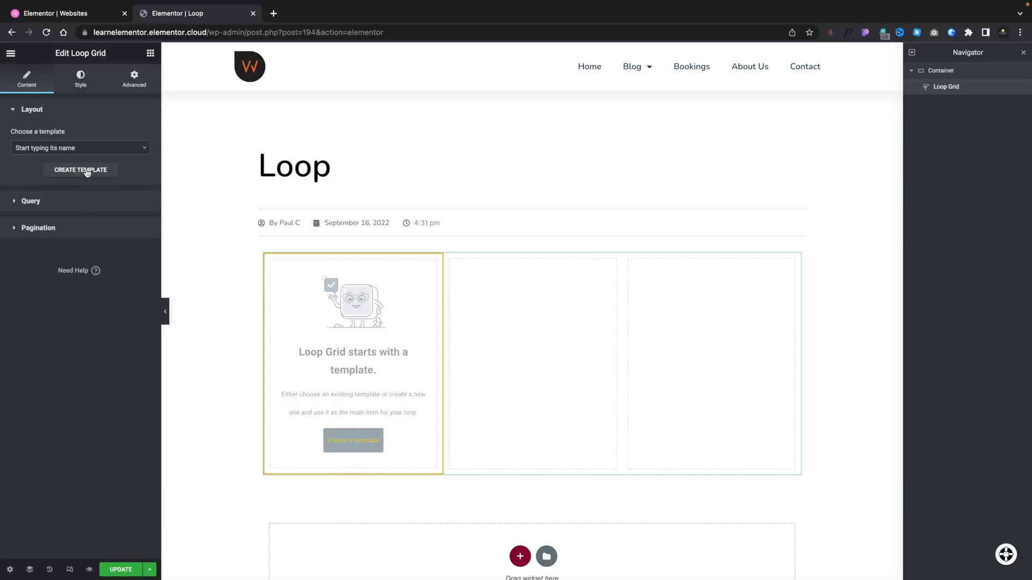
# Step: Start creating a new loop item template and save the page changes
pyautogui.click(80, 170)
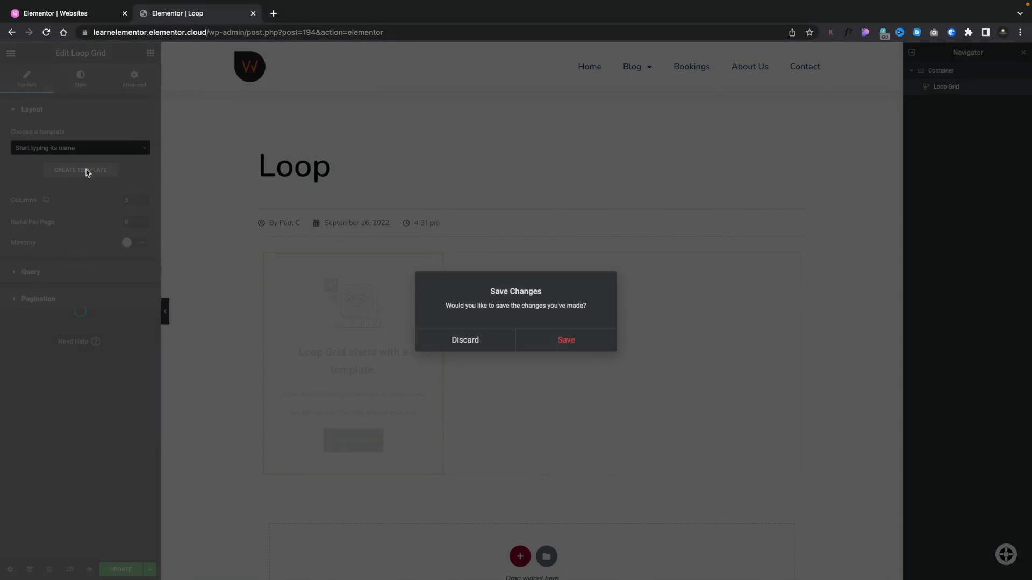
pyautogui.click(464, 340)
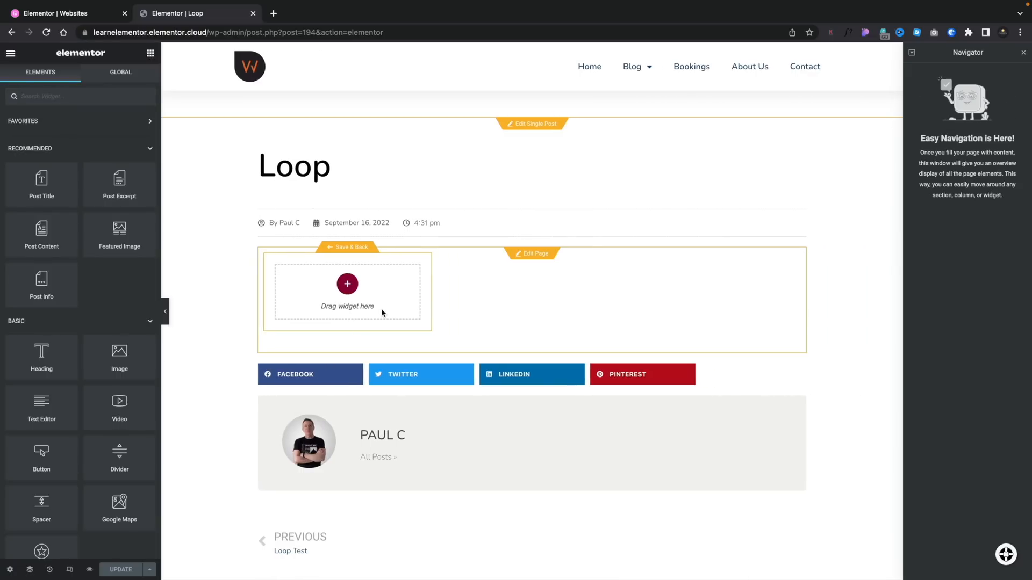
pyautogui.moveTo(326, 294)
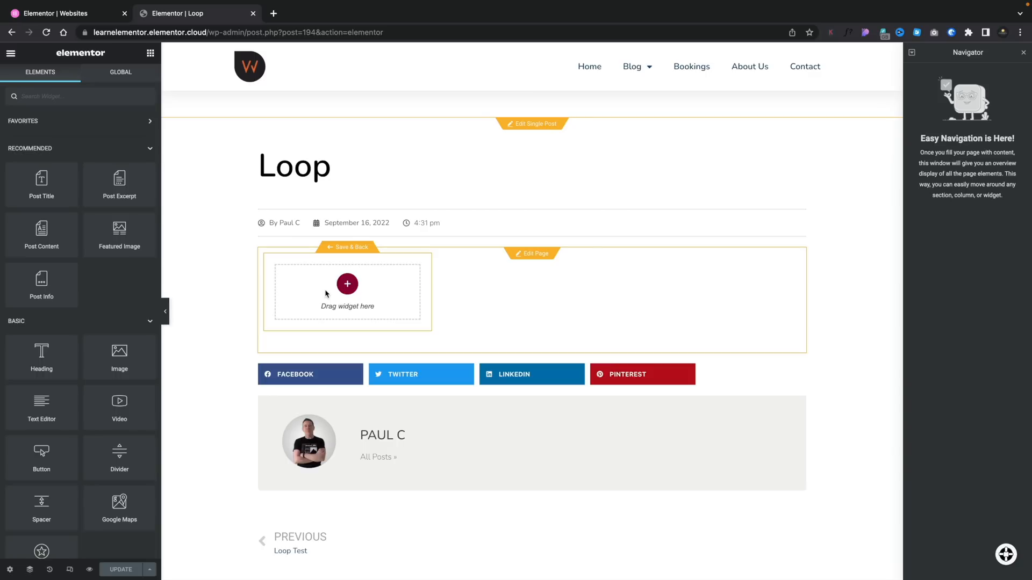
pyautogui.moveTo(310, 302)
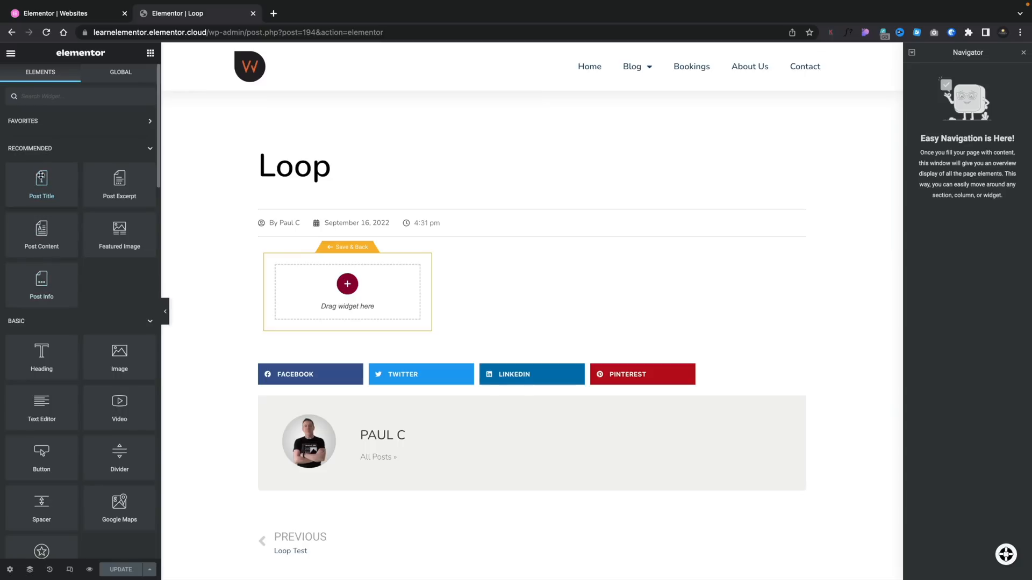
pyautogui.moveTo(119, 233)
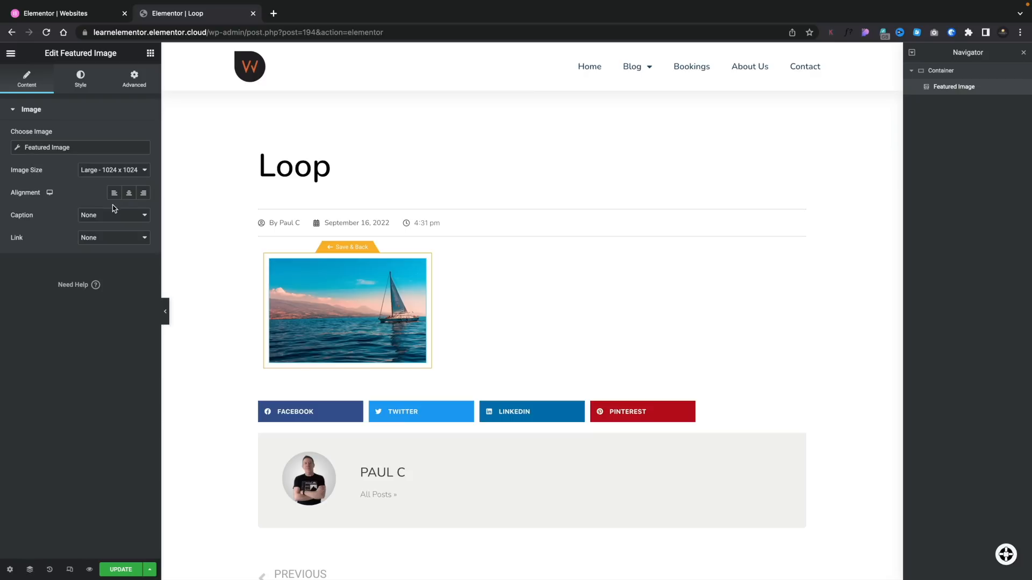
# Step: Link the featured image to a Custom URL using the dynamic post link
pyautogui.click(113, 237)
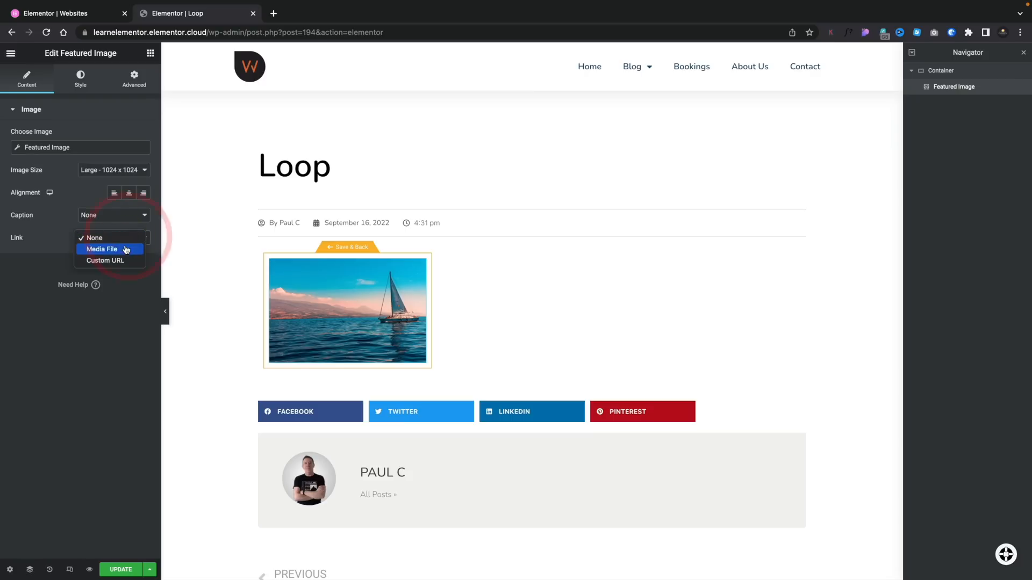
pyautogui.click(105, 260)
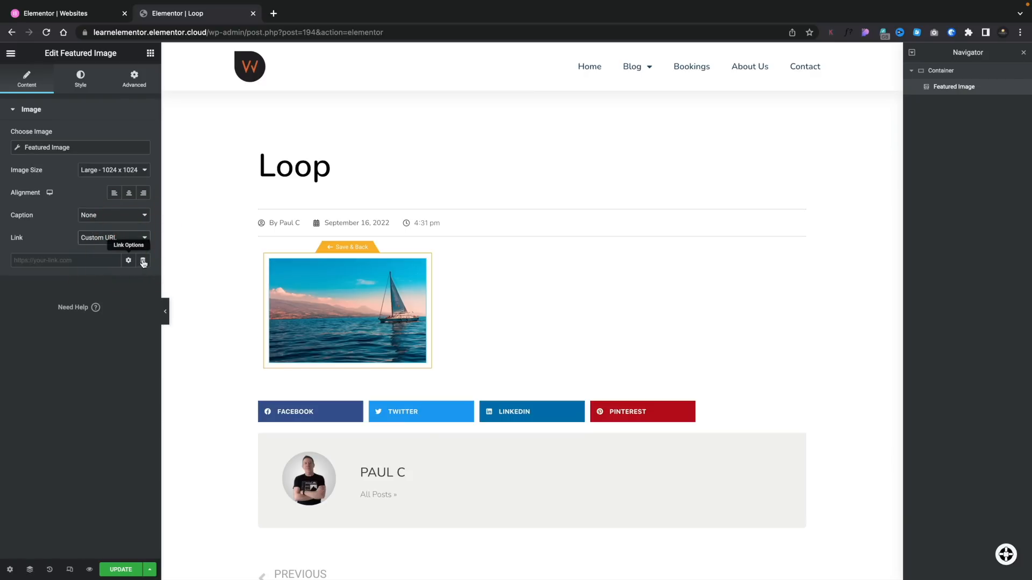
pyautogui.click(142, 262)
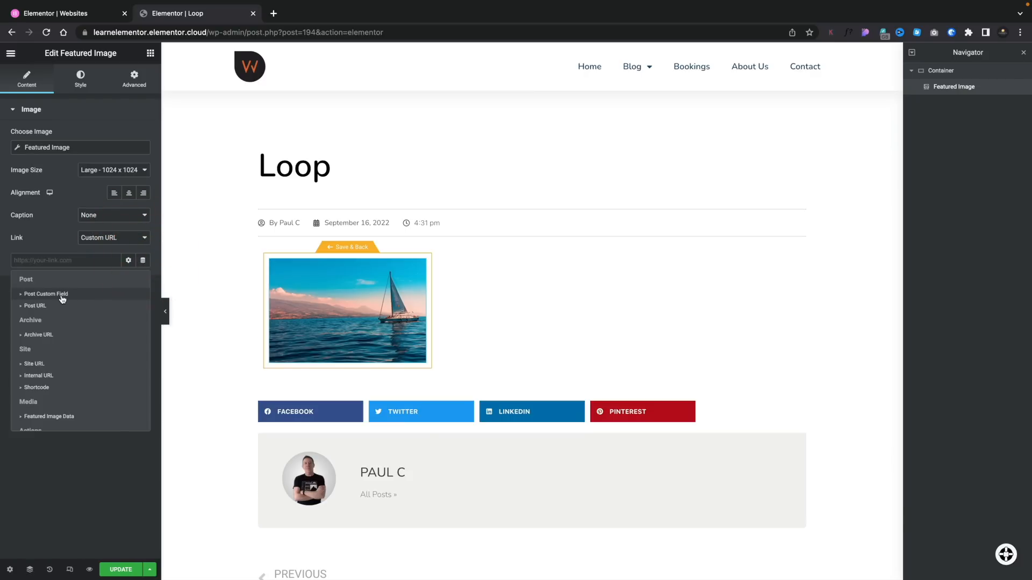
pyautogui.click(35, 306)
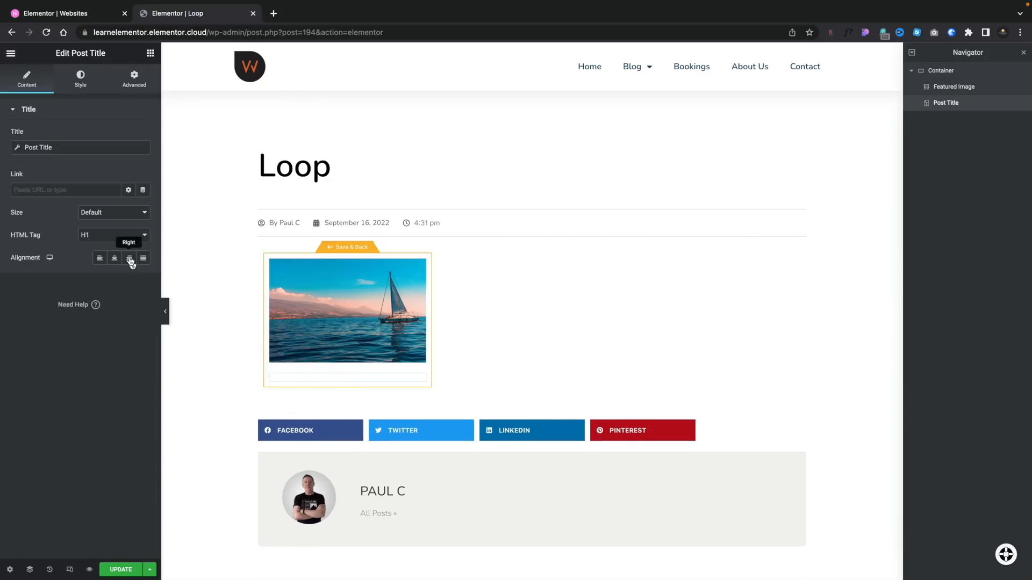
# Step: Make the Post Title a smaller heading and add a Post Excerpt widget below it
pyautogui.click(112, 235)
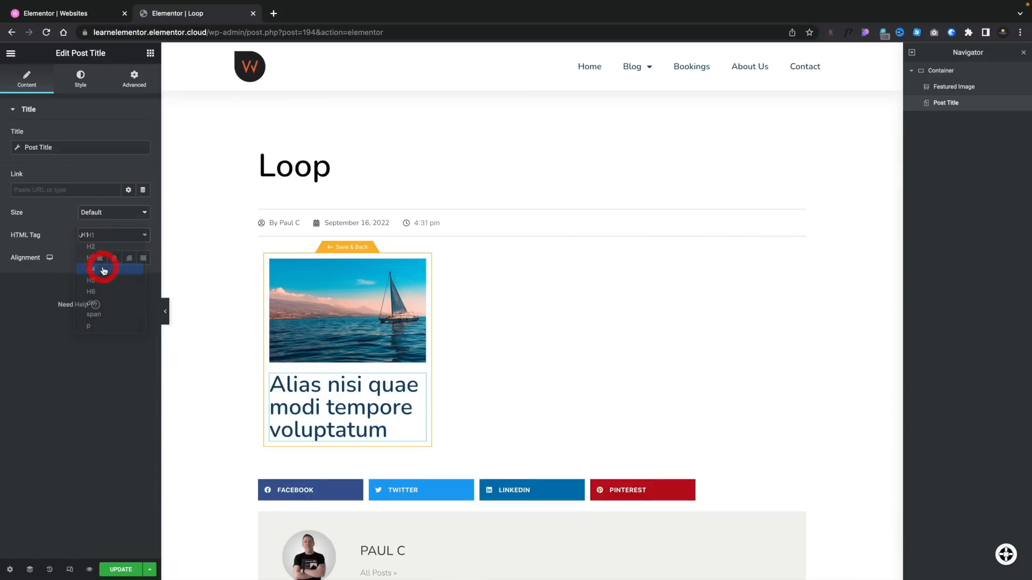
pyautogui.click(102, 269)
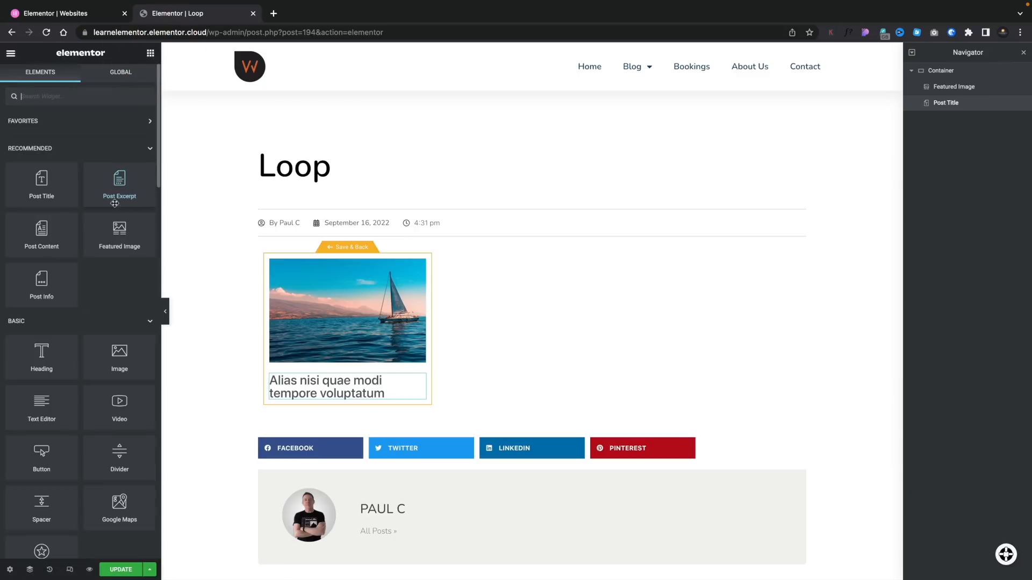
pyautogui.click(347, 387)
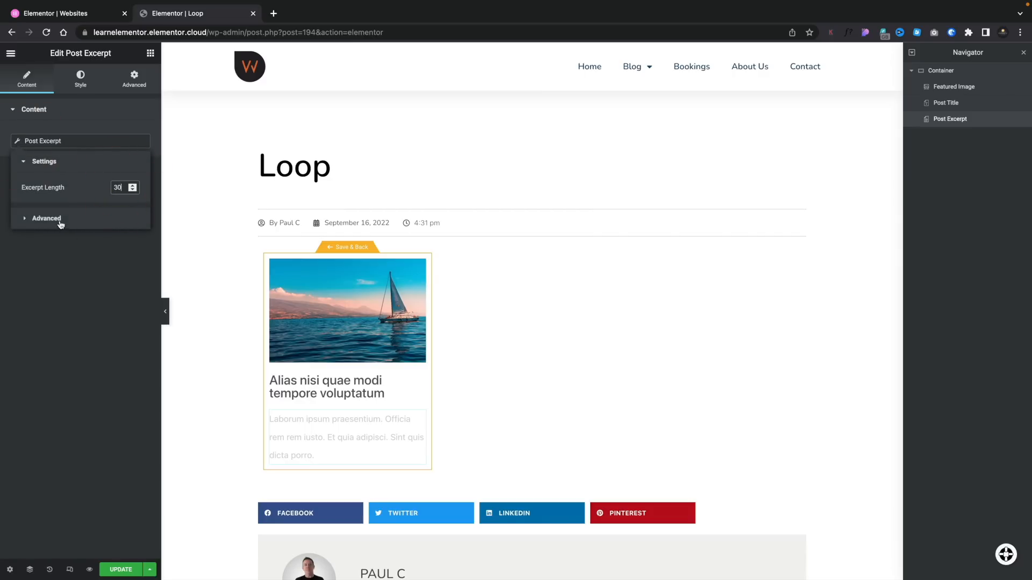
# Step: Review the Post Excerpt's advanced options and return to the Elements panel
pyautogui.click(46, 218)
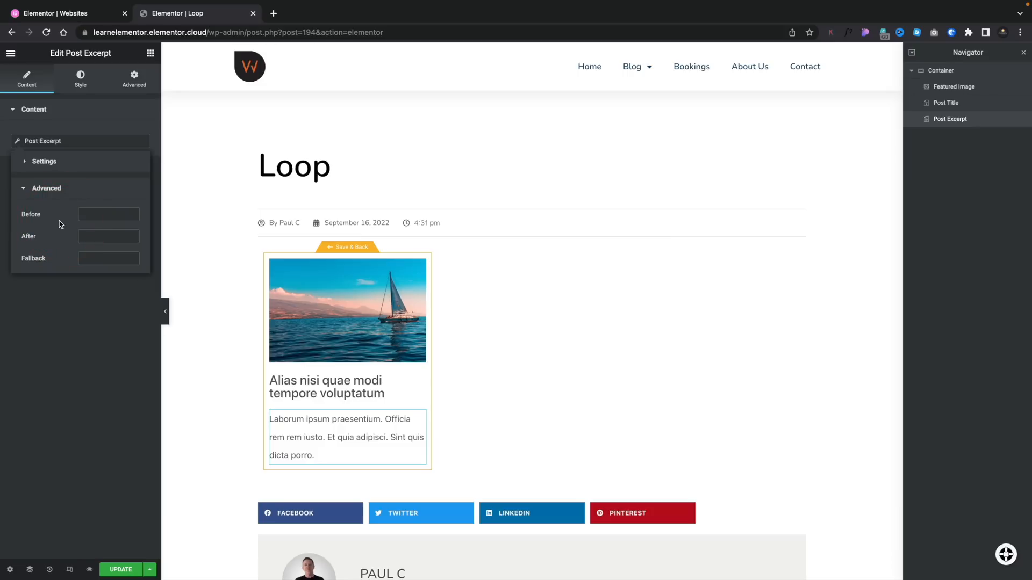
pyautogui.moveTo(66, 189)
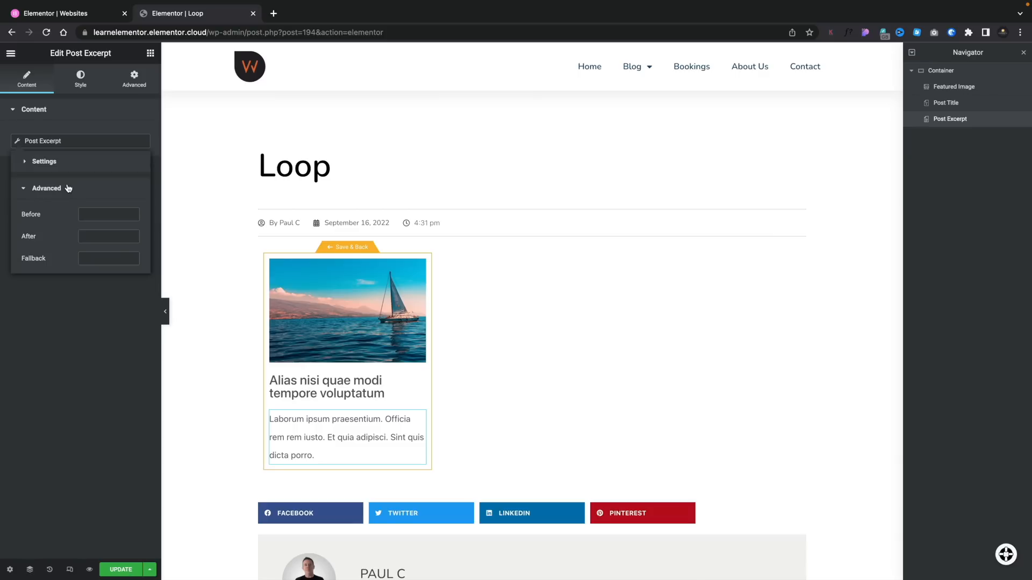
pyautogui.moveTo(108, 217)
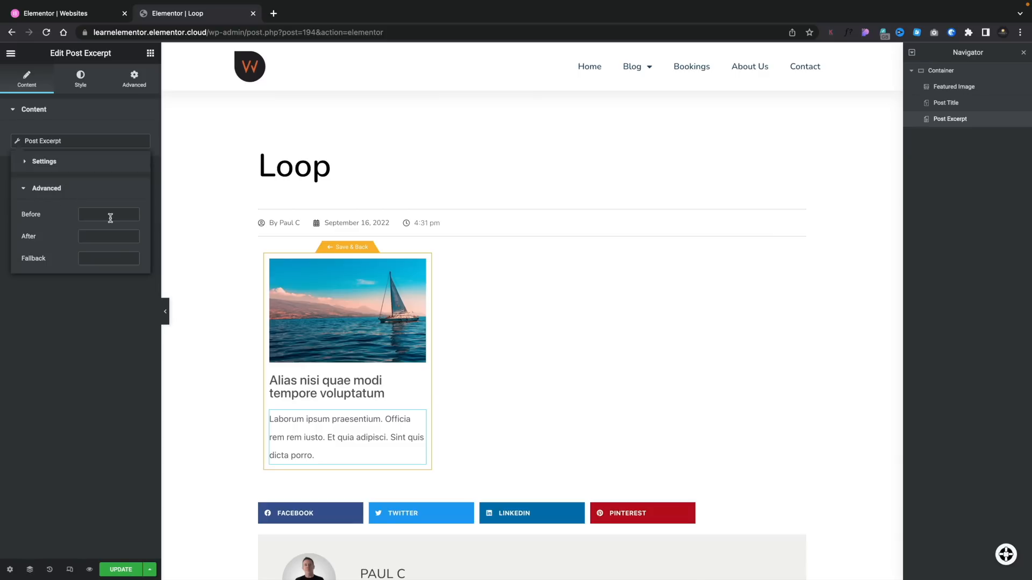
pyautogui.moveTo(105, 210)
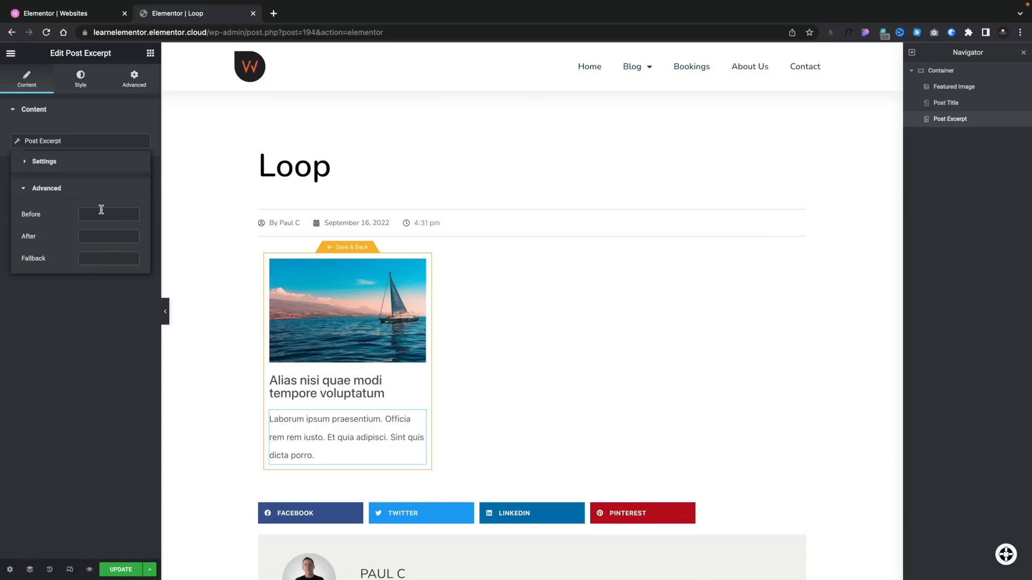
pyautogui.moveTo(110, 115)
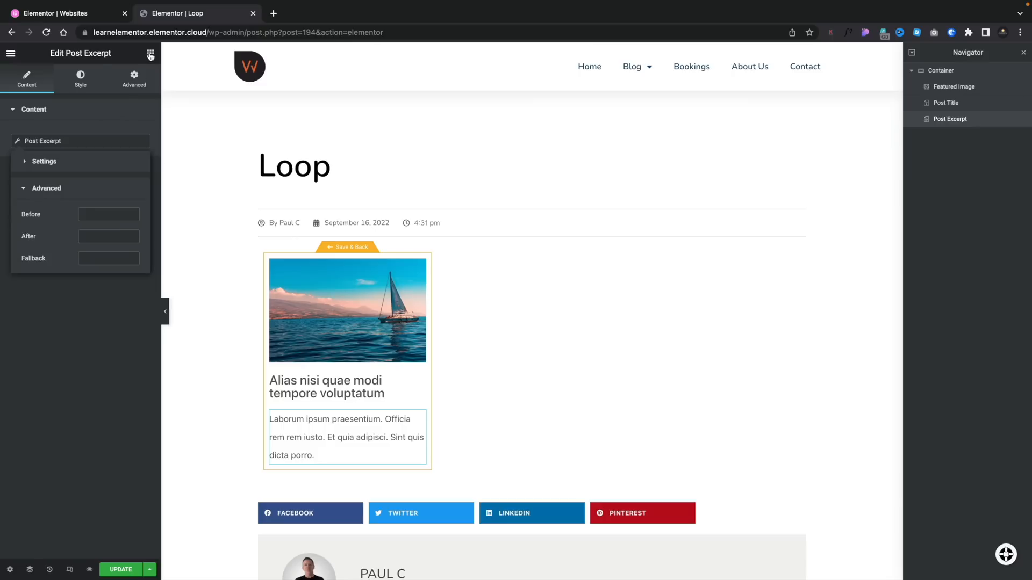
pyautogui.click(150, 53)
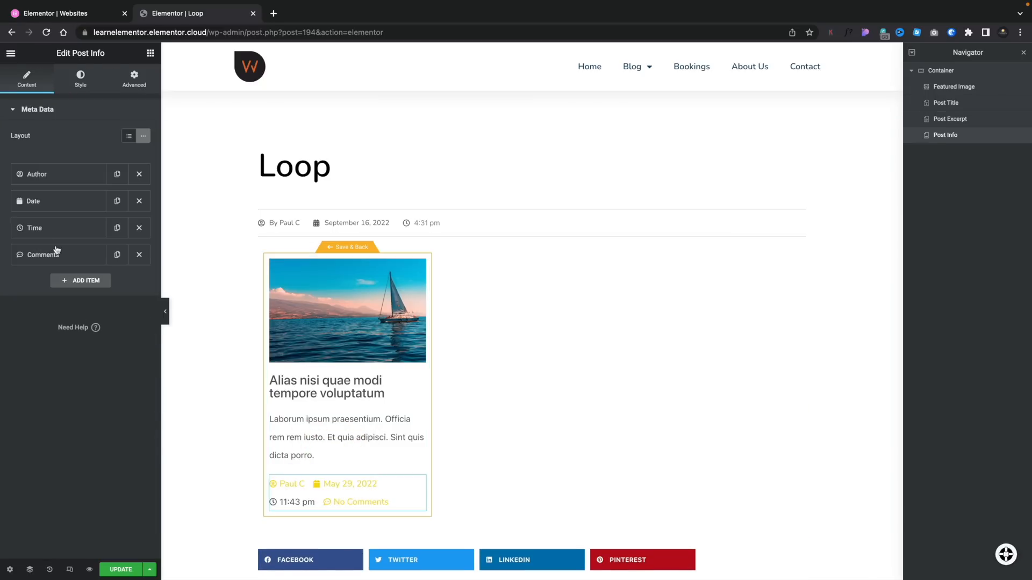
pyautogui.moveTo(139, 256)
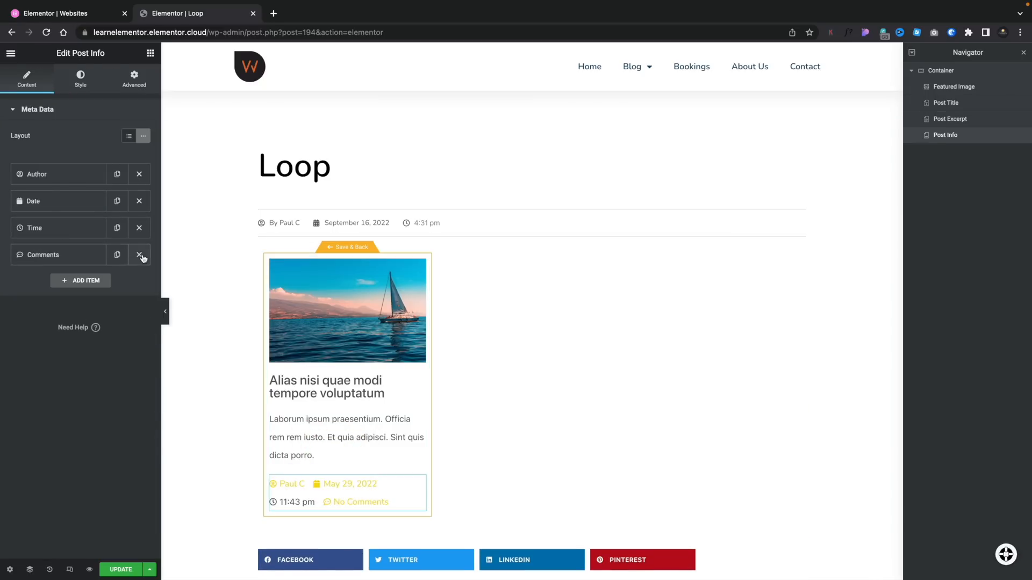
# Step: Remove the Comments item from the post info so it shows author, date and time
pyautogui.click(139, 255)
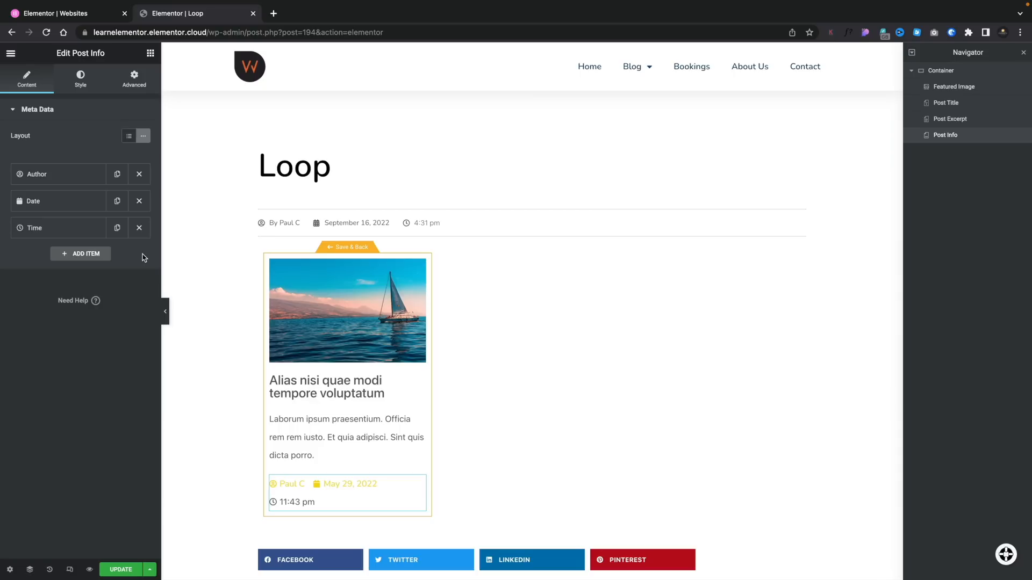
pyautogui.moveTo(220, 471)
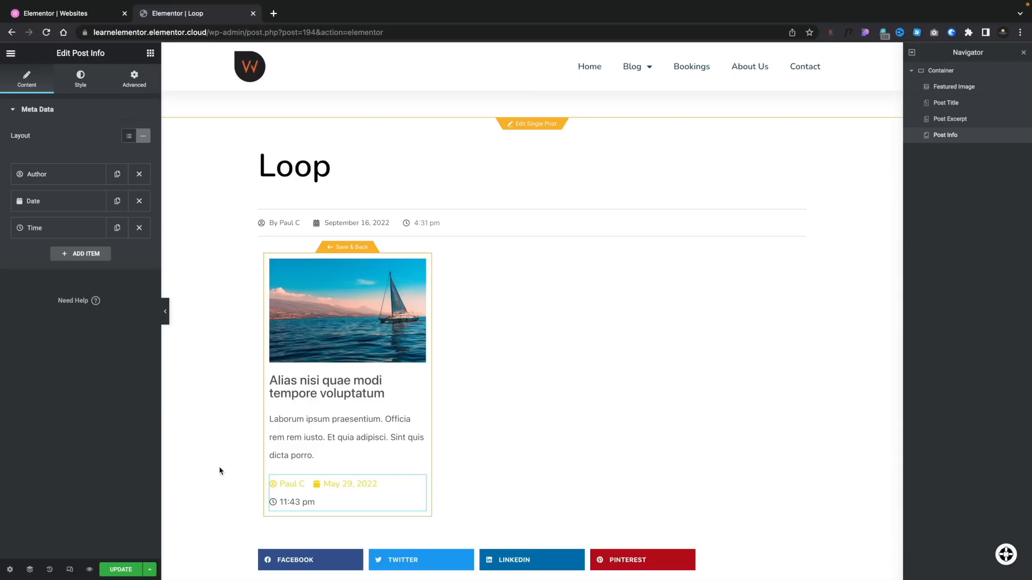
pyautogui.click(123, 570)
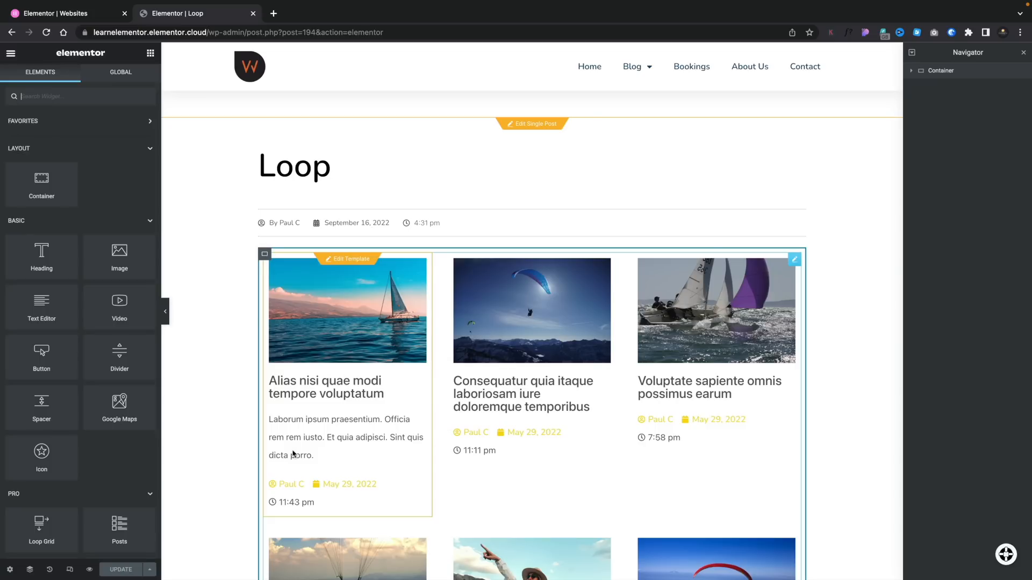
# Step: Review the Loop Grid of post cards on the page and select it
pyautogui.scroll(-3)
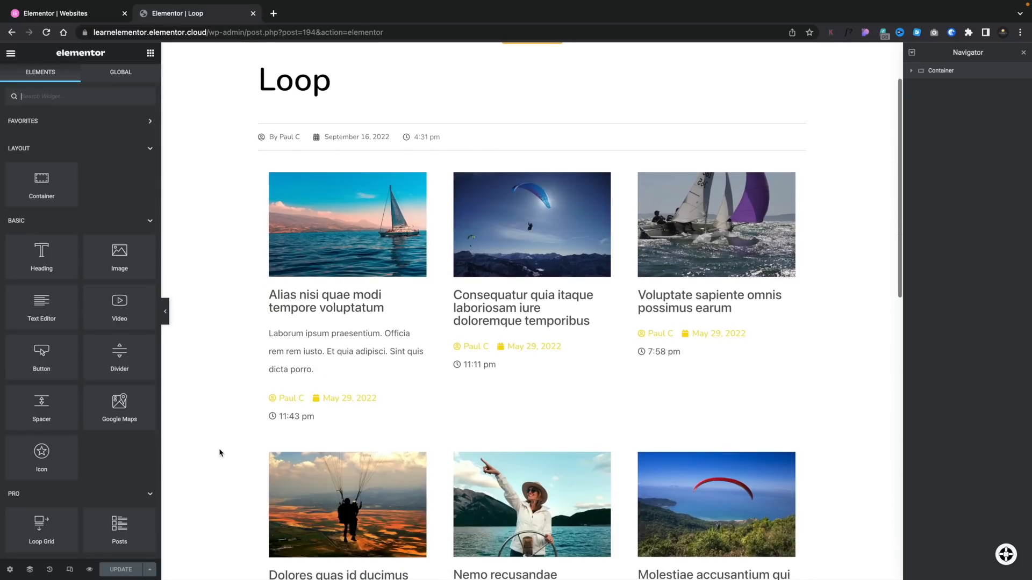
pyautogui.click(348, 223)
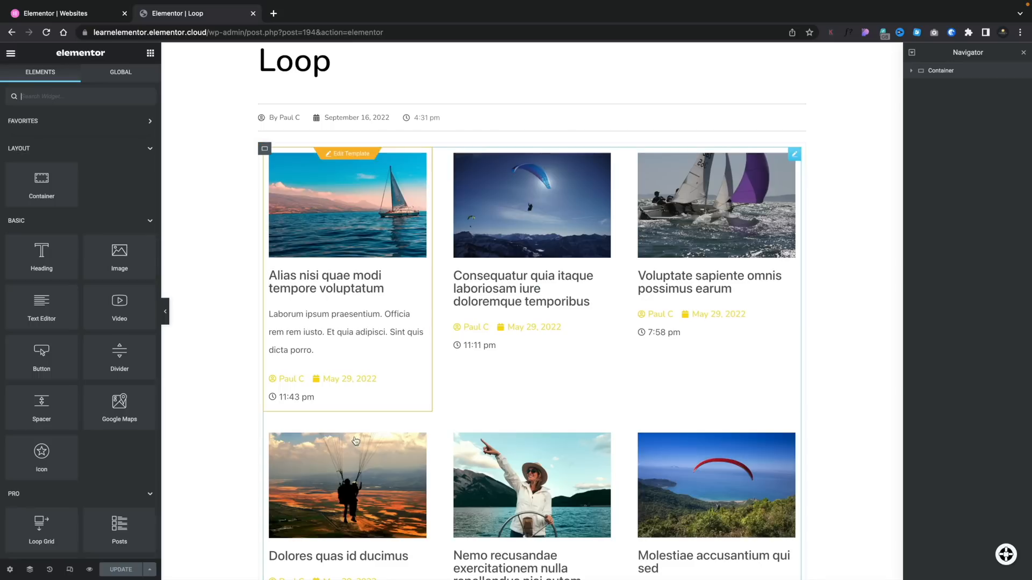
pyautogui.moveTo(363, 172)
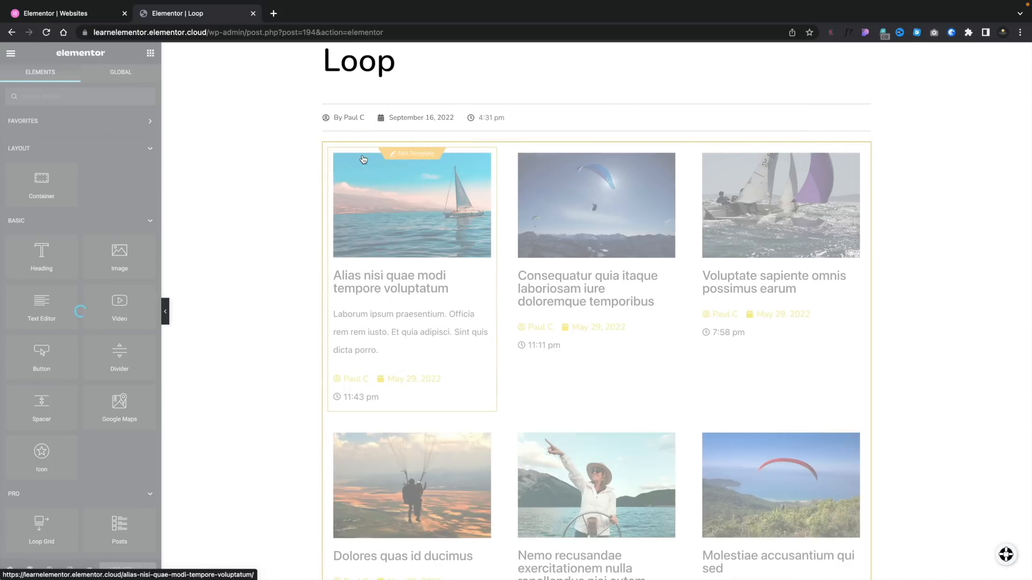
# Step: Edit the first card's loop template in place on the Loop page
pyautogui.click(412, 154)
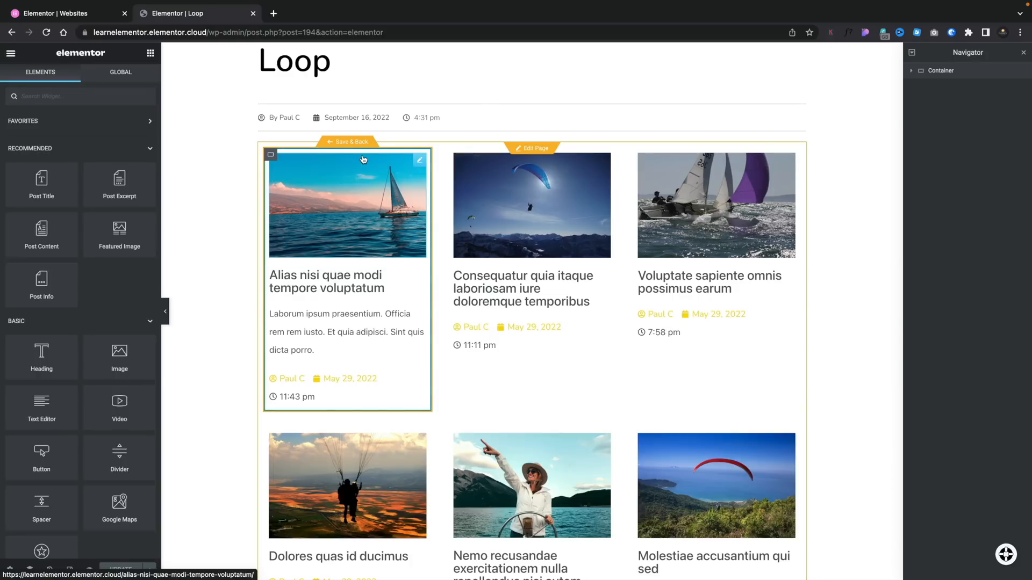
pyautogui.moveTo(351, 237)
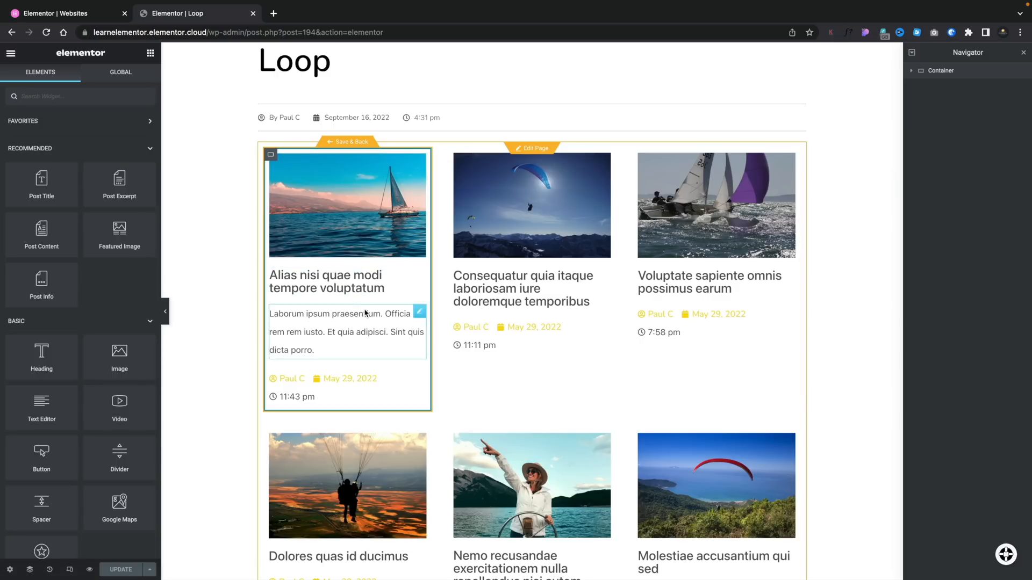
pyautogui.moveTo(344, 300)
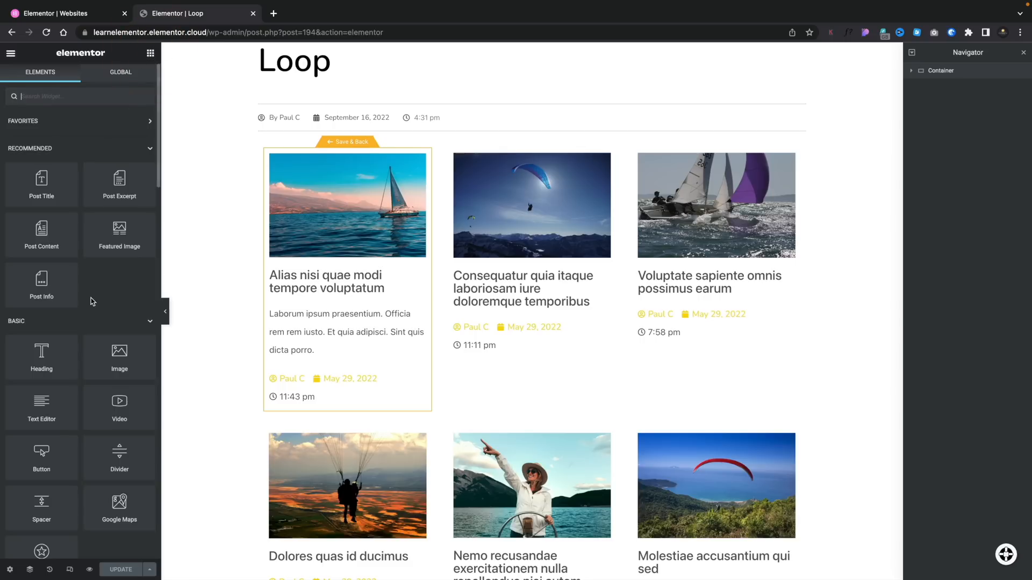
pyautogui.scroll(-3)
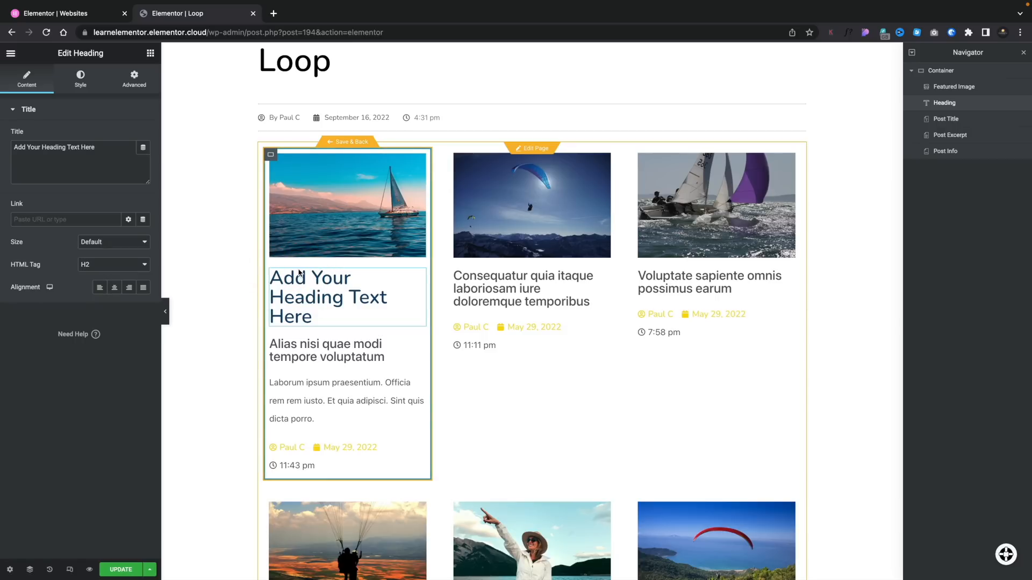
pyautogui.moveTo(121, 240)
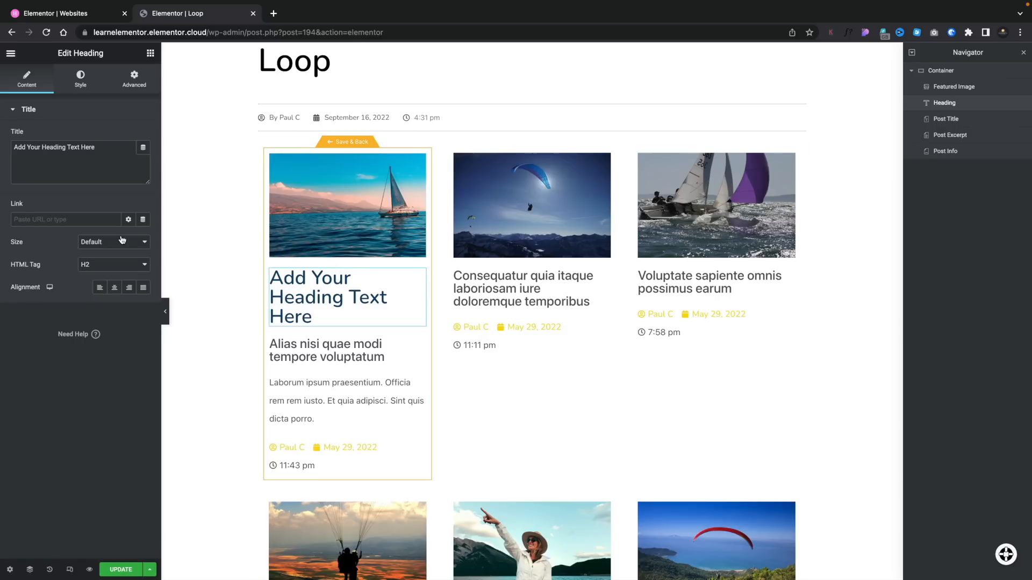
# Step: Make the heading a div and source its text from the ACF Read Time field
pyautogui.click(112, 265)
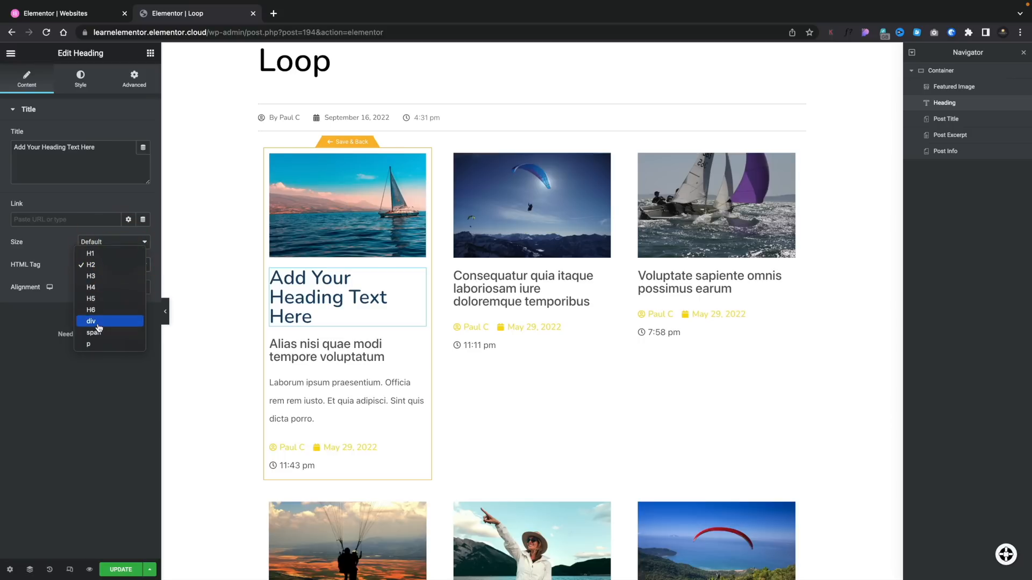
pyautogui.click(90, 321)
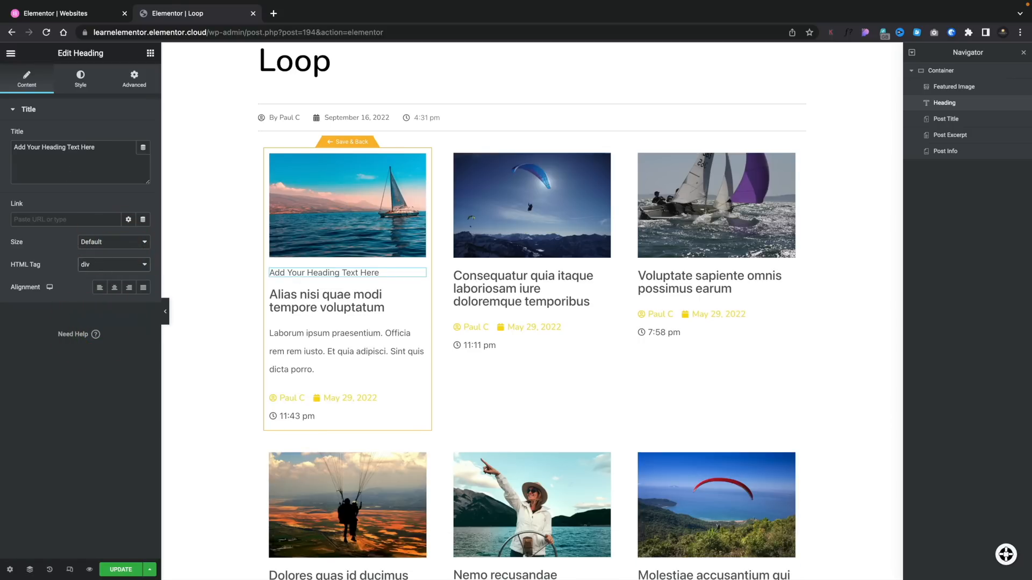
pyautogui.moveTo(143, 151)
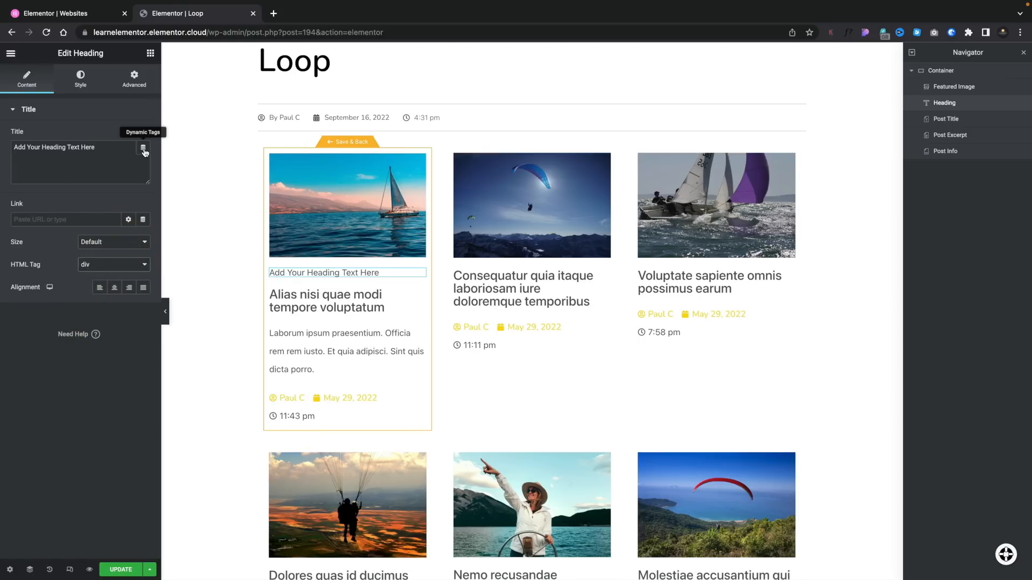
pyautogui.click(143, 147)
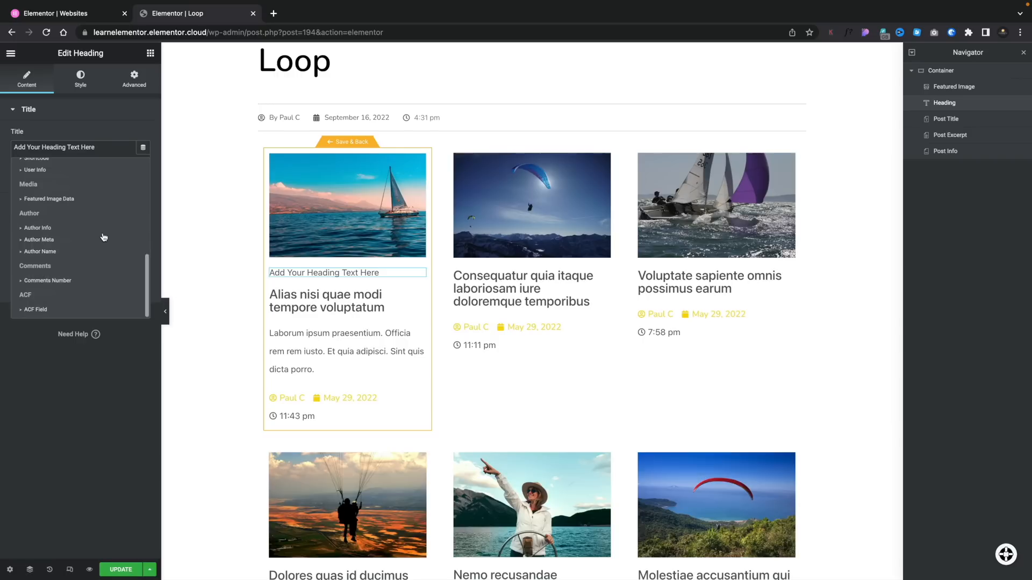
pyautogui.click(35, 309)
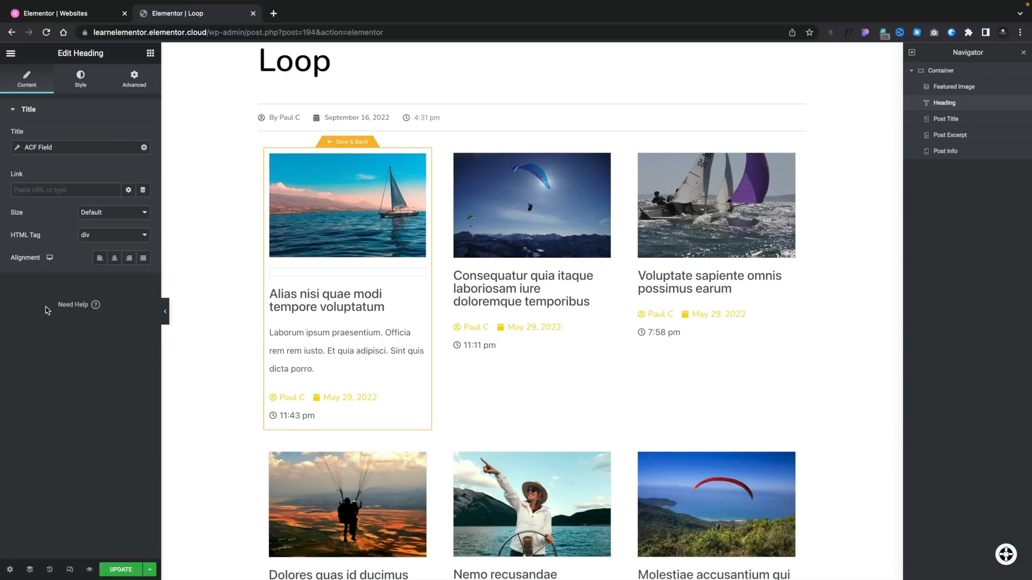
pyautogui.click(17, 147)
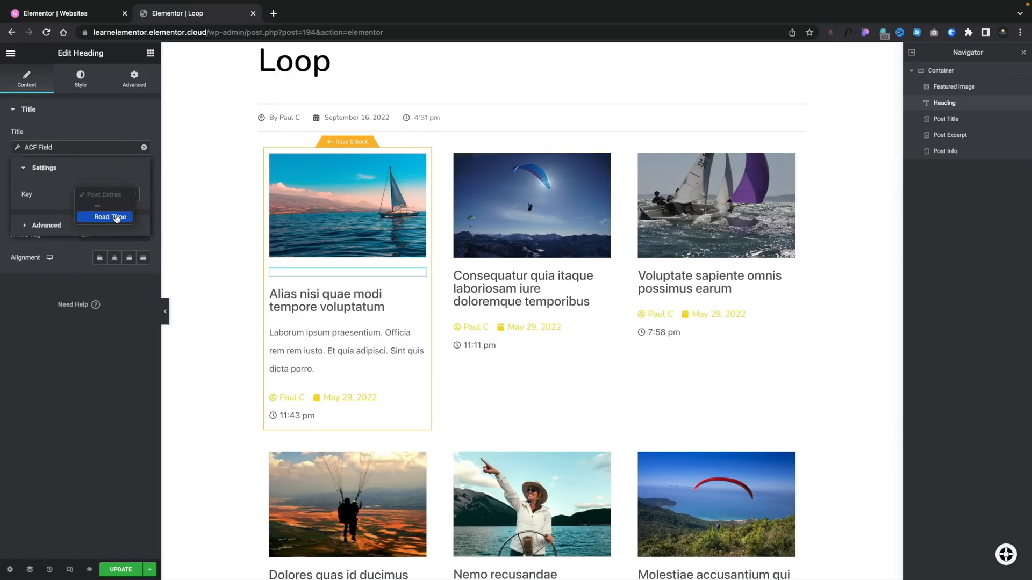
pyautogui.click(108, 217)
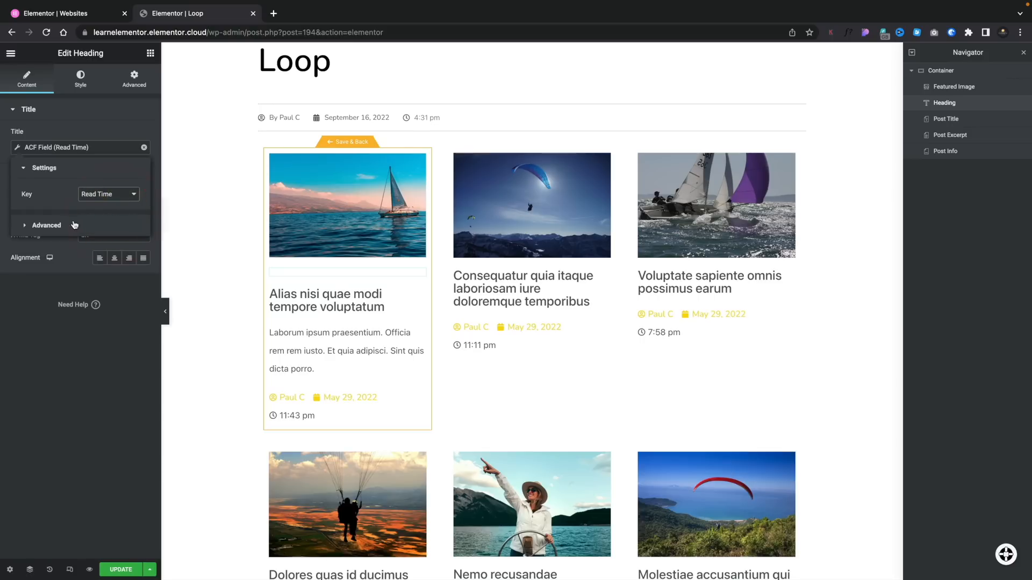
# Step: Set the dynamic field's Before to 'Read time:' and After to 'm' for 'Read time: 5 mins'
pyautogui.click(46, 225)
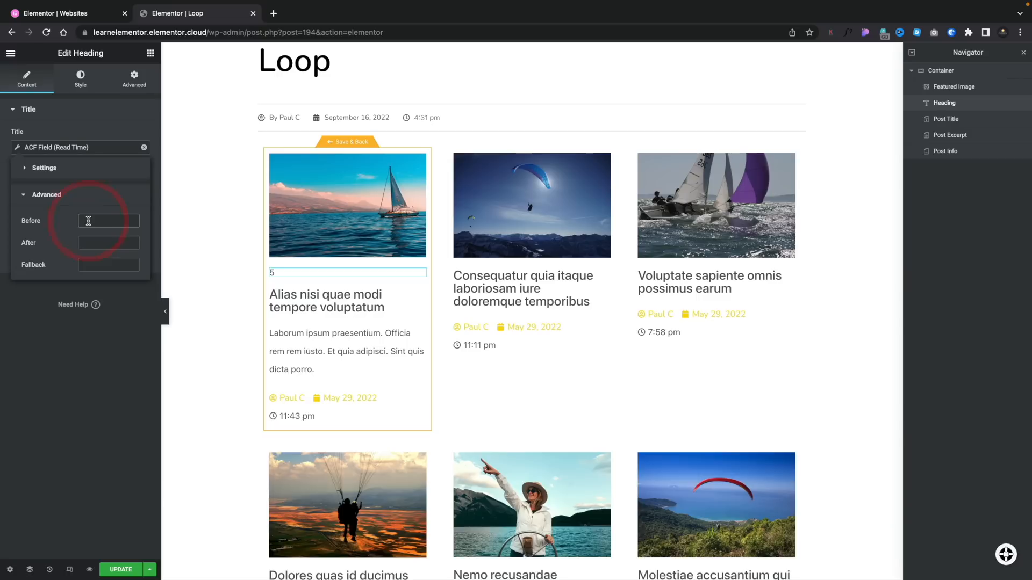
pyautogui.write('Read time:')
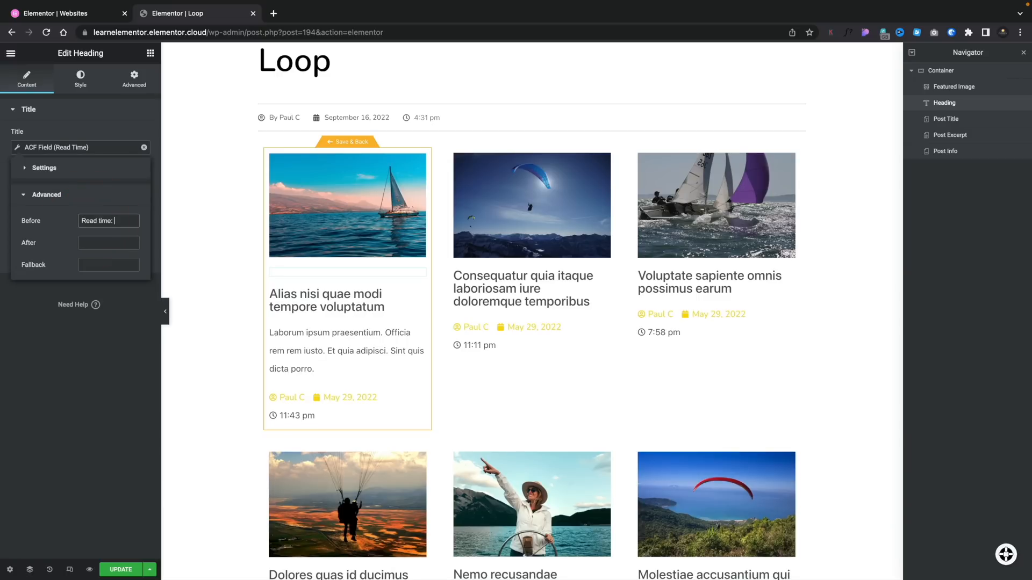
pyautogui.write('m')
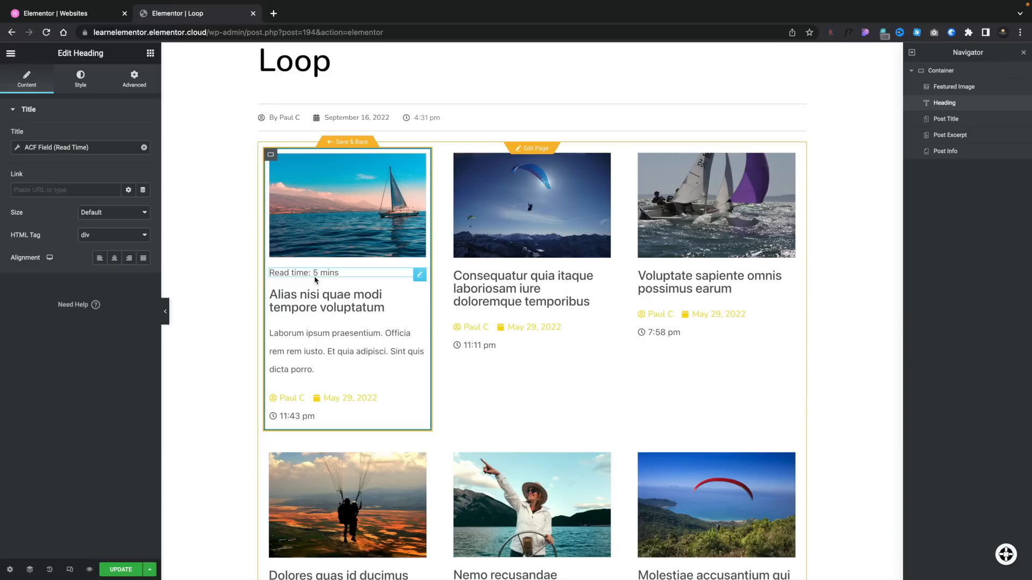
# Step: Save the loop item template and return to the Loop page editor
pyautogui.click(347, 142)
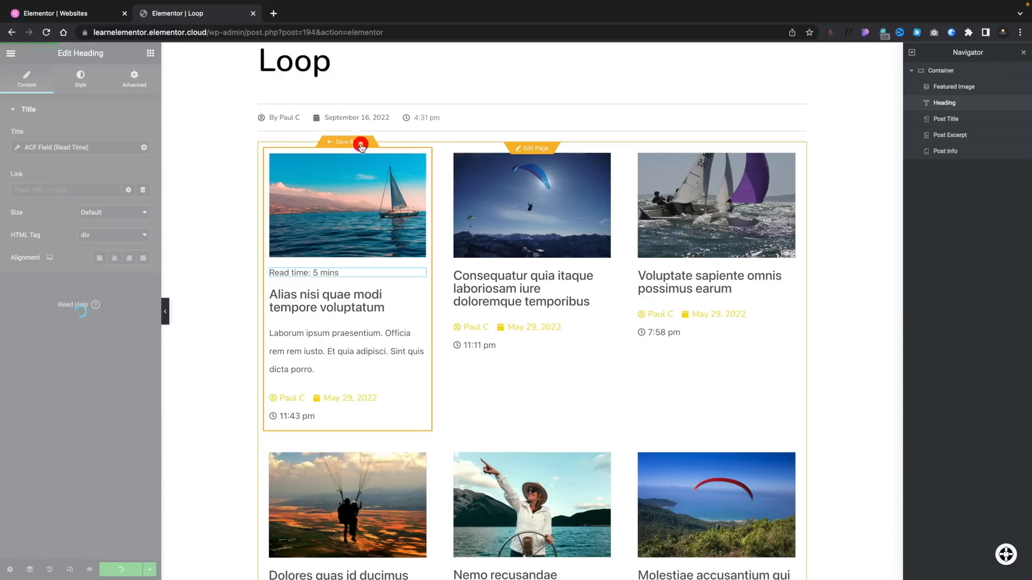
pyautogui.click(346, 142)
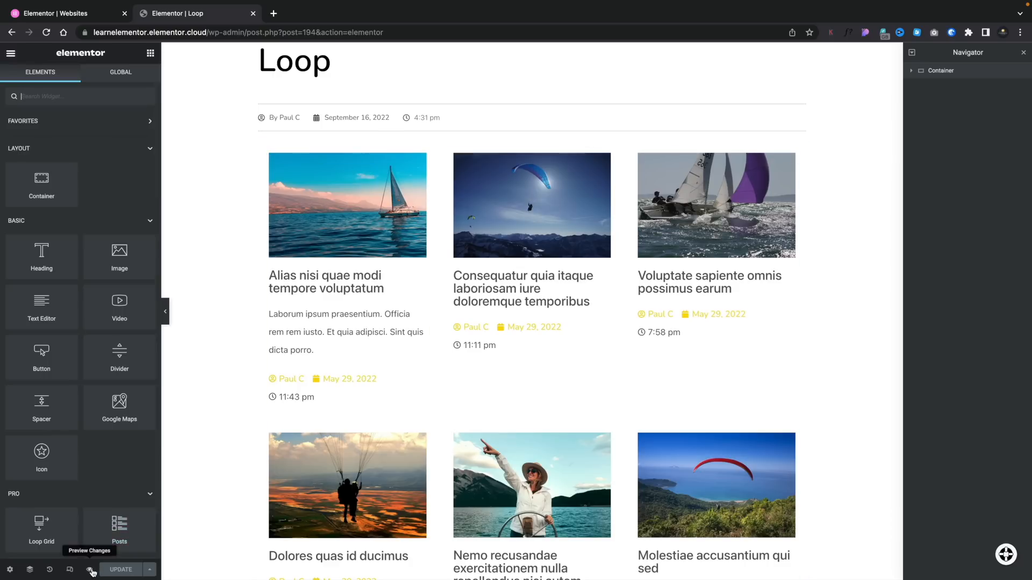
pyautogui.click(90, 569)
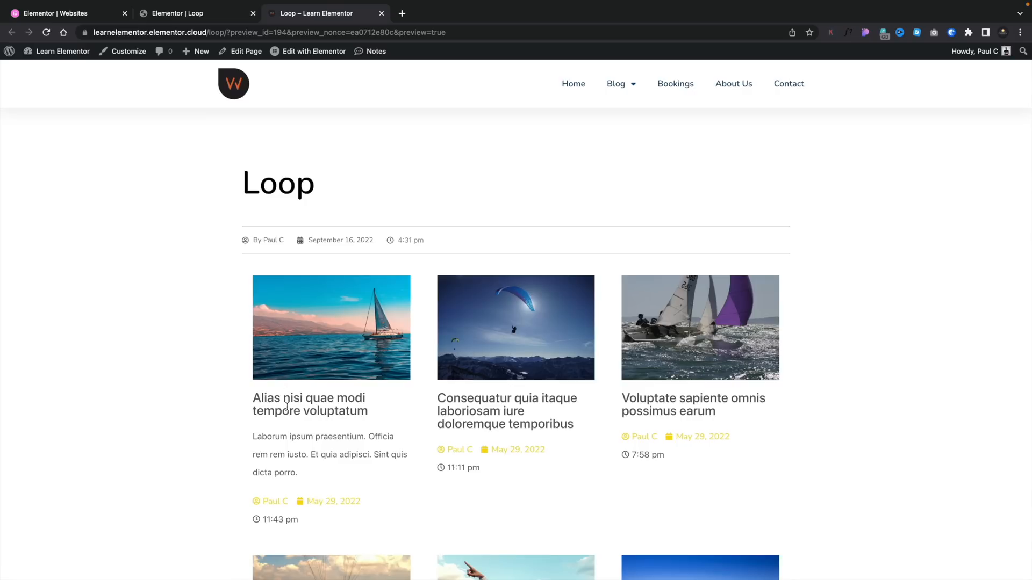
pyautogui.moveTo(307, 356)
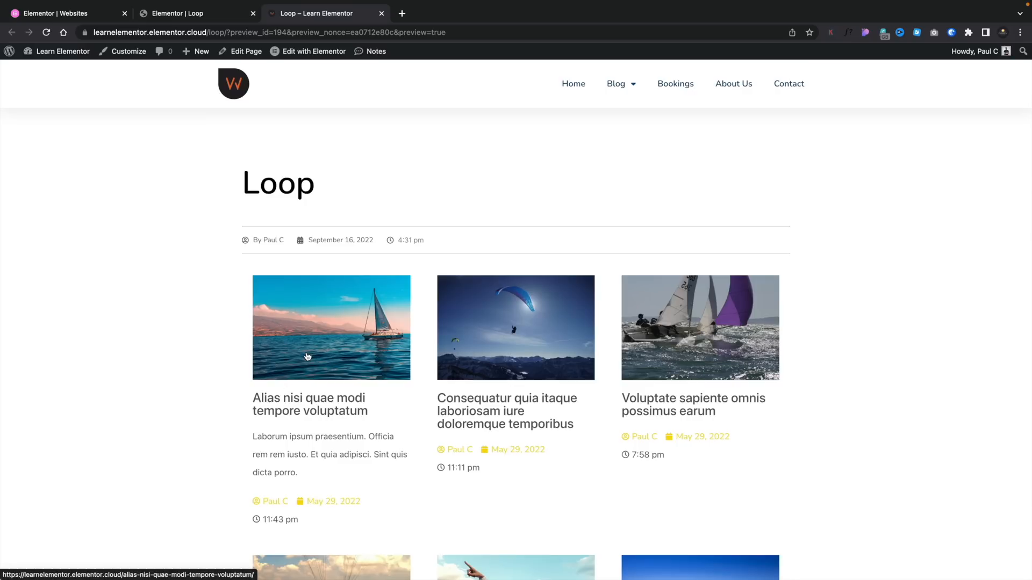
pyautogui.moveTo(286, 397)
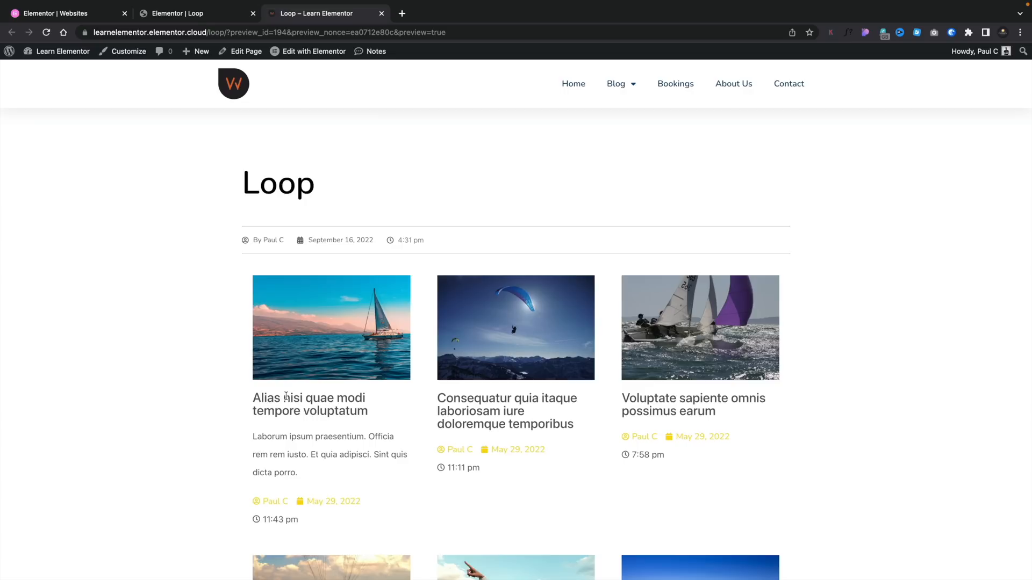
pyautogui.moveTo(328, 210)
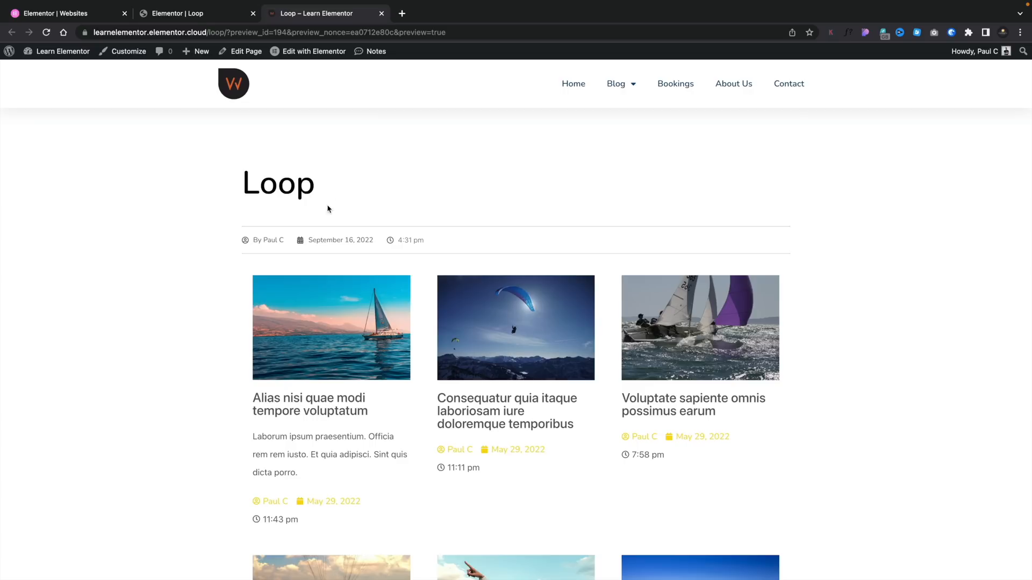
pyautogui.click(313, 52)
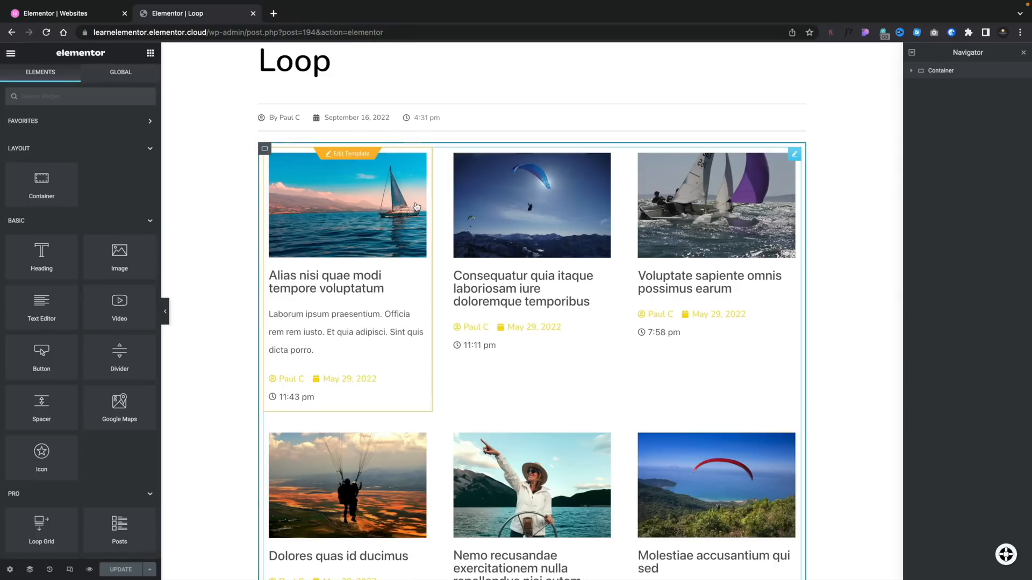
pyautogui.moveTo(401, 236)
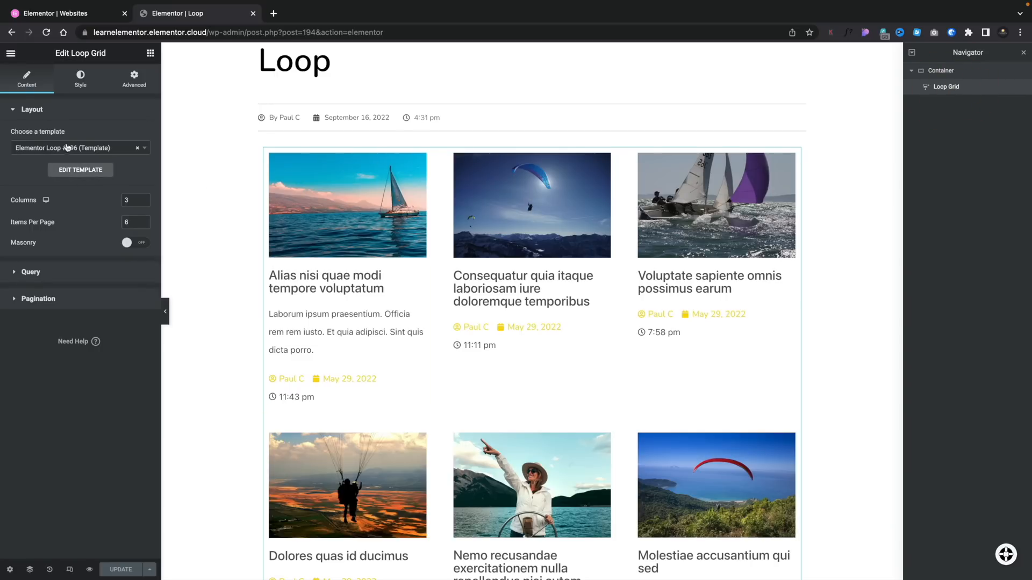
pyautogui.moveTo(63, 147)
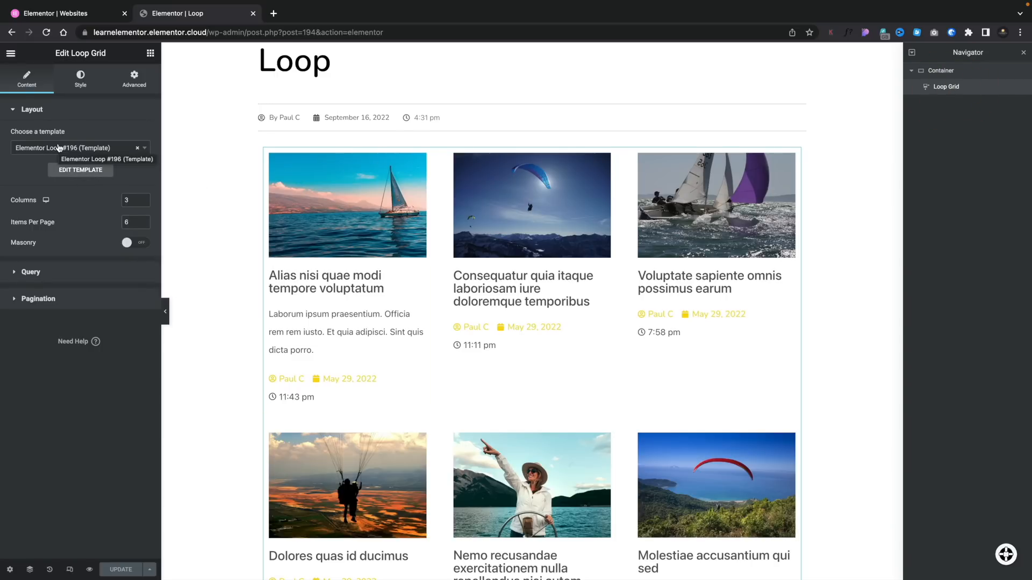
# Step: Set the Loop Grid's Columns from 3 to 2
pyautogui.click(131, 200)
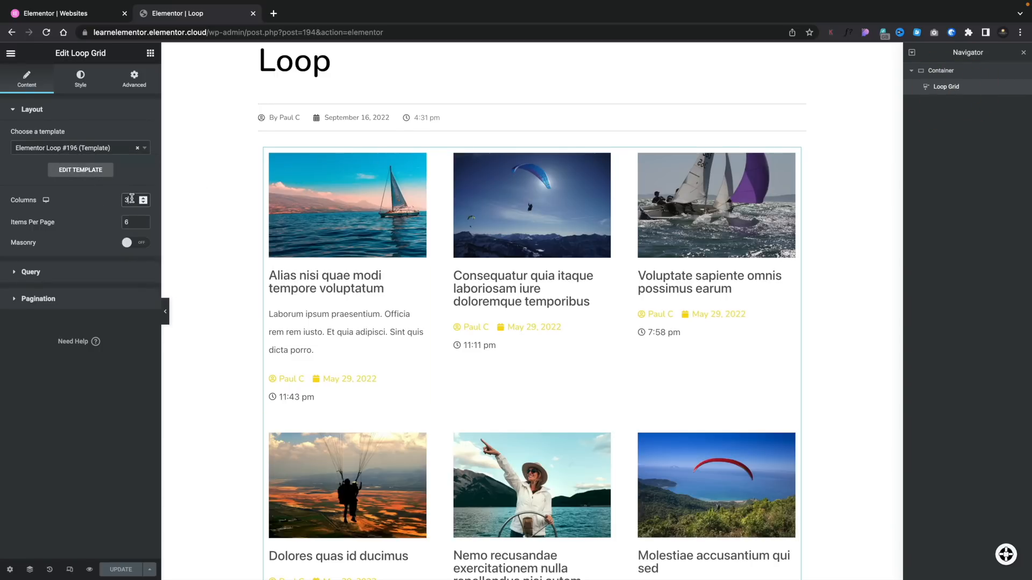
pyautogui.click(141, 196)
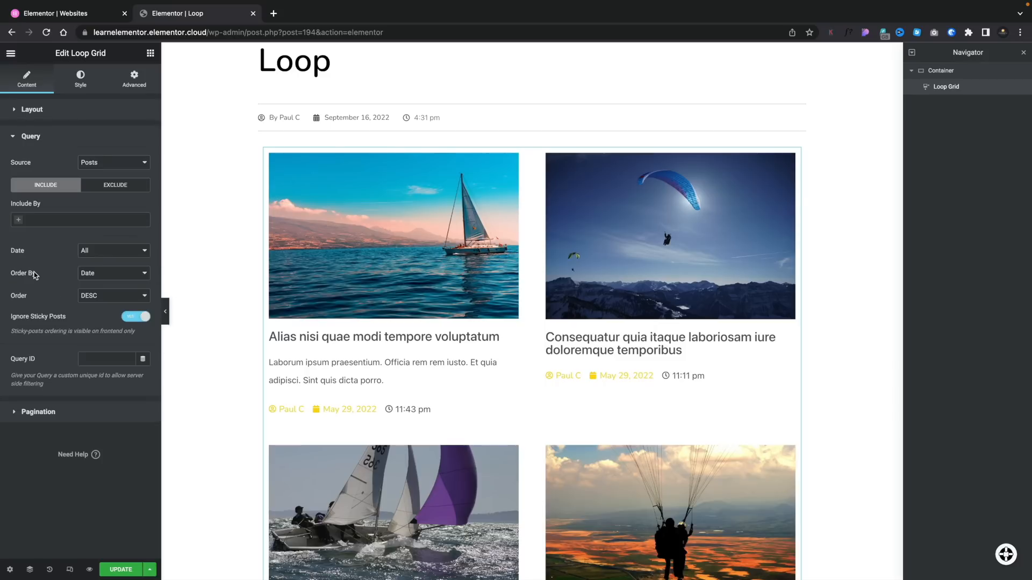
pyautogui.moveTo(43, 255)
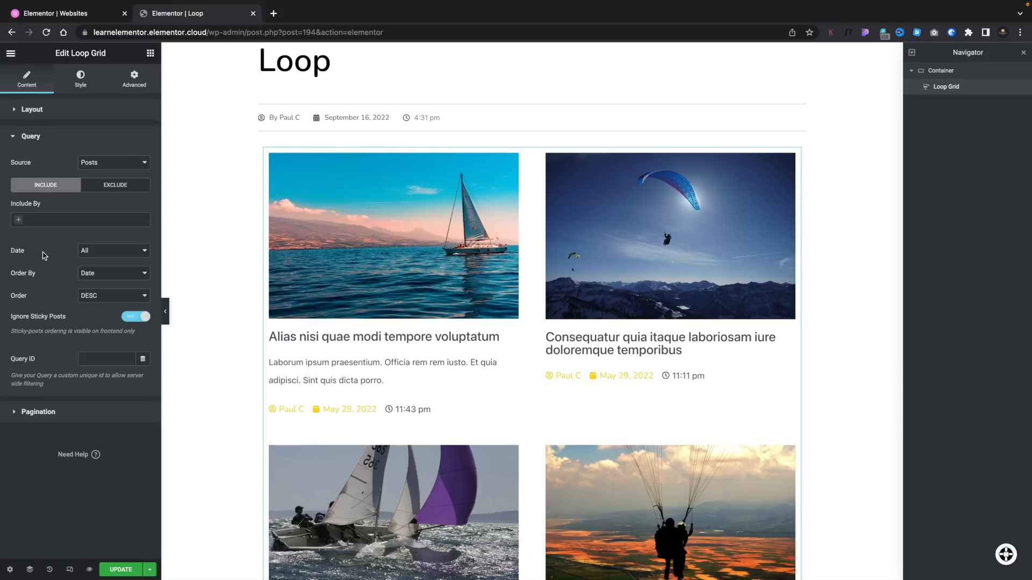
pyautogui.click(112, 162)
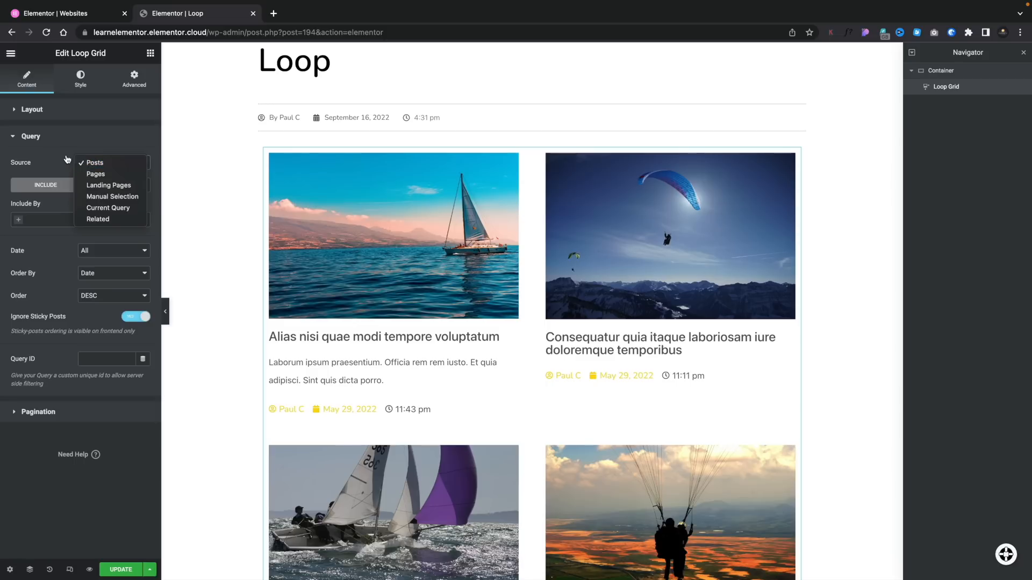
pyautogui.click(94, 163)
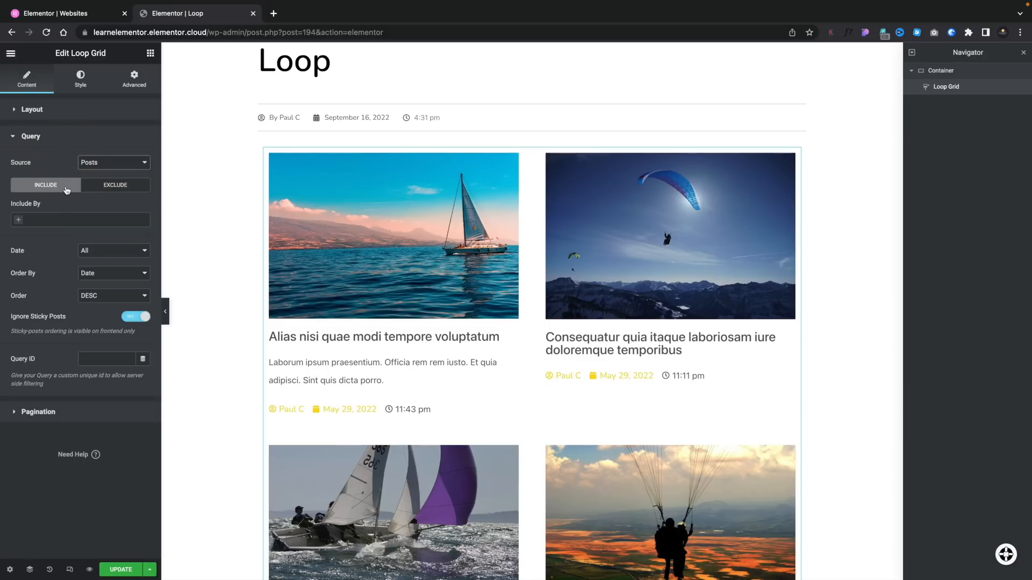
pyautogui.moveTo(20, 223)
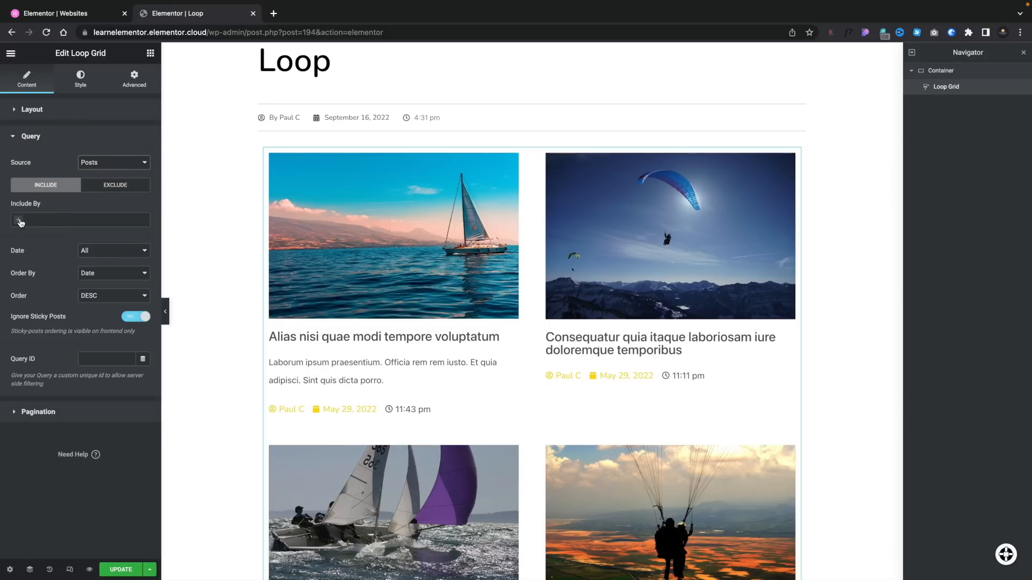
pyautogui.click(115, 185)
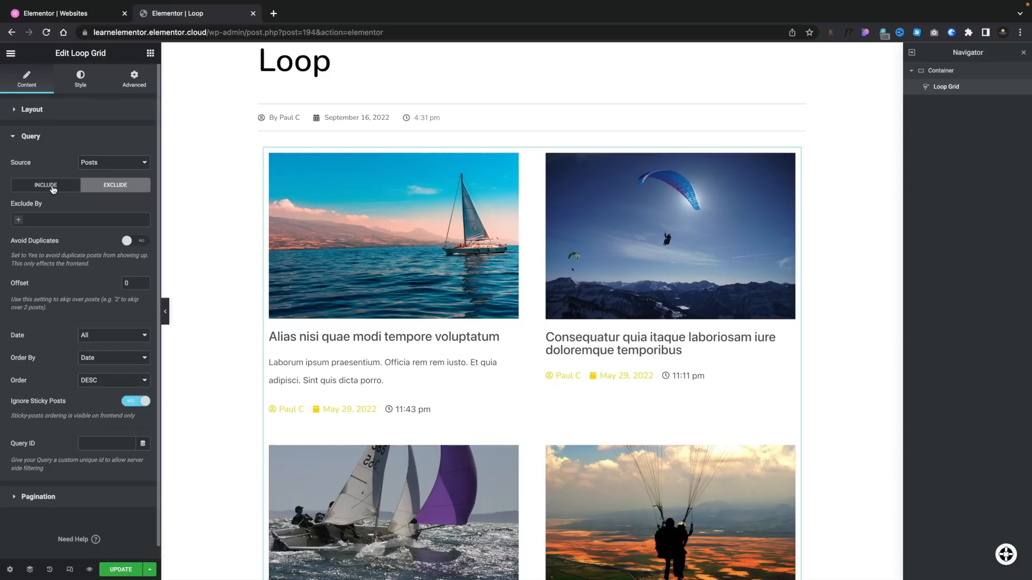
pyautogui.moveTo(78, 180)
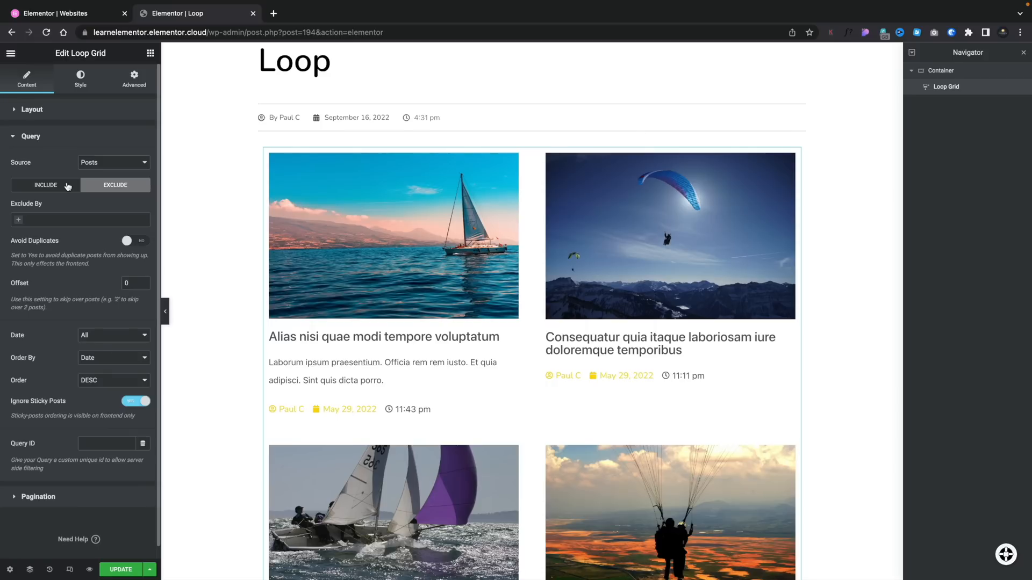
pyautogui.click(45, 185)
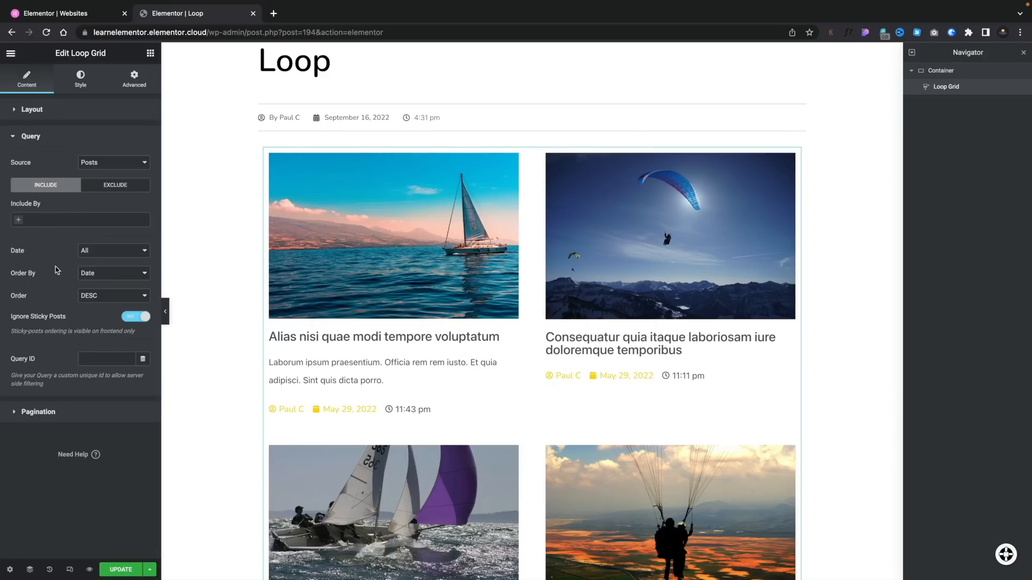
pyautogui.moveTo(106, 254)
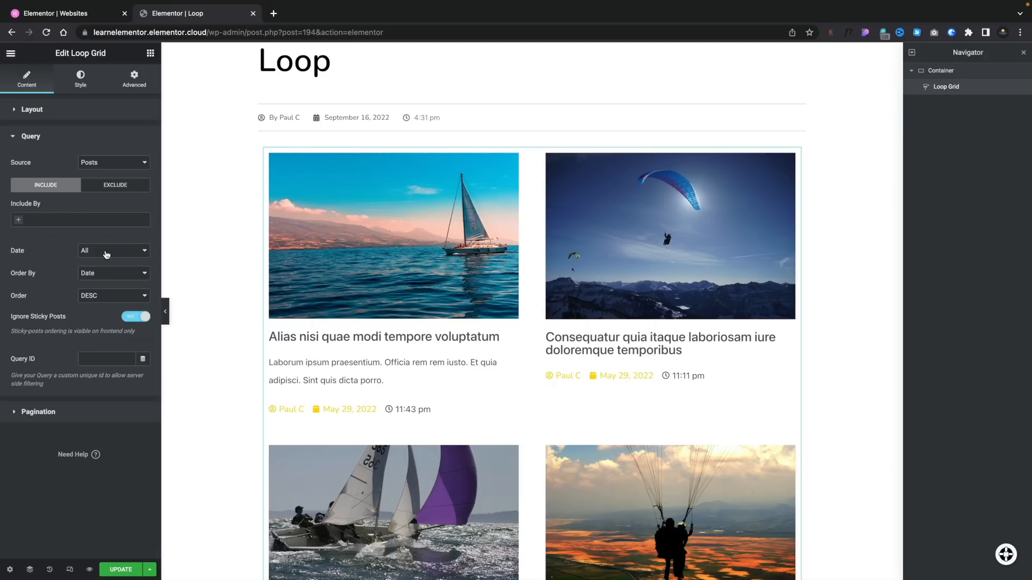
pyautogui.moveTo(103, 298)
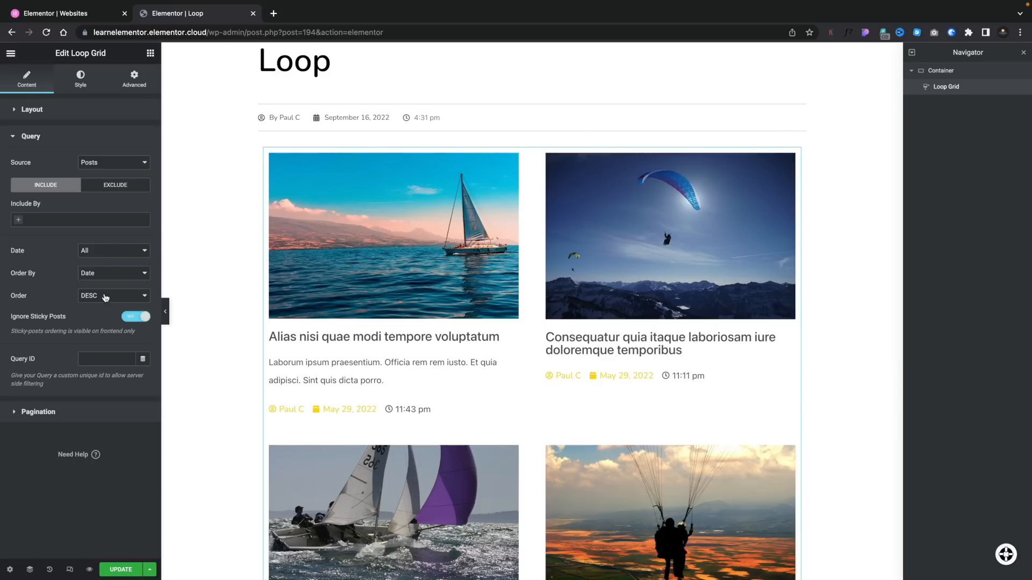
# Step: Set the Loop Grid query Order to ASC so older posts lead, then show Pagination settings
pyautogui.click(112, 295)
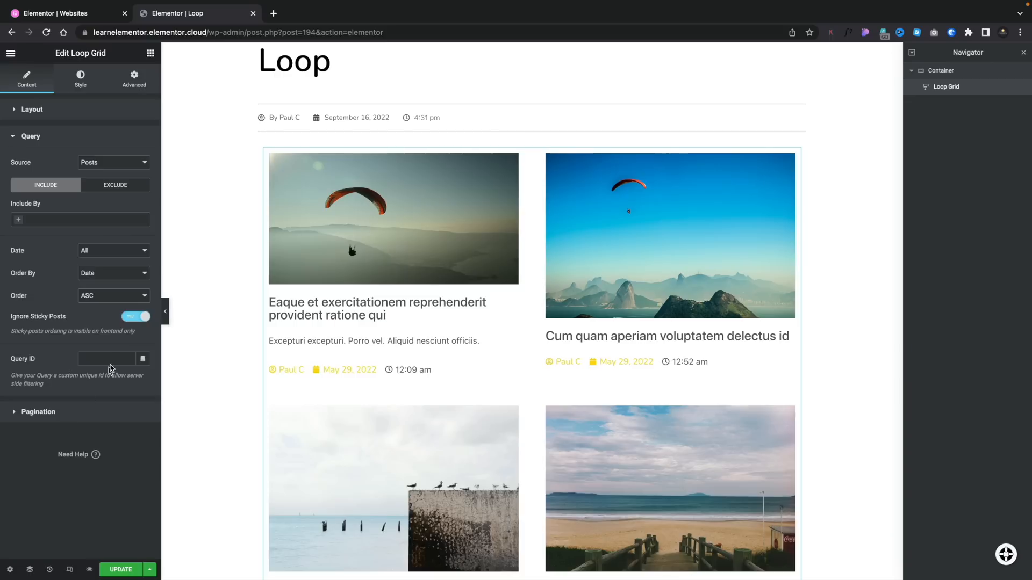
pyautogui.click(105, 359)
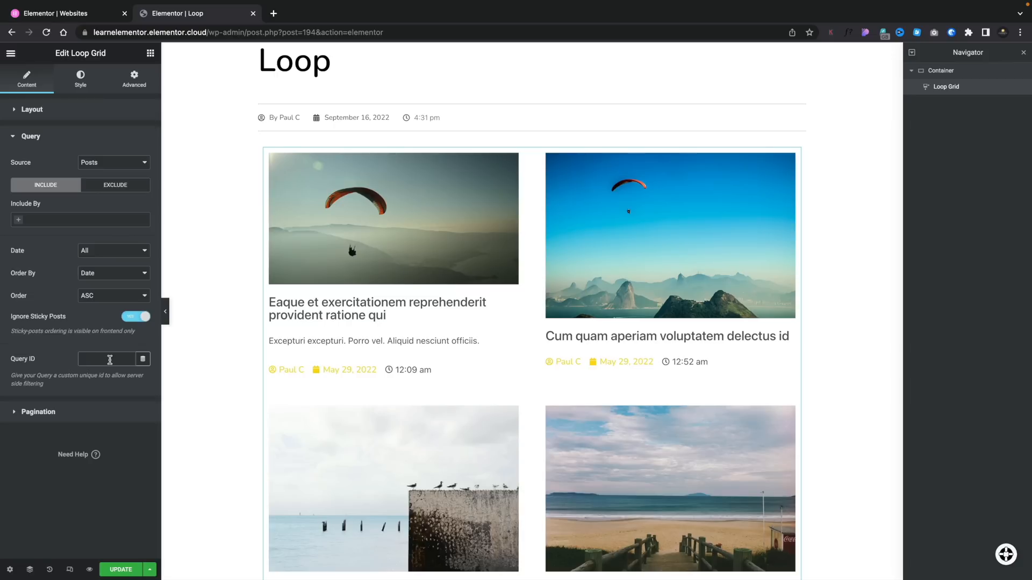
pyautogui.click(30, 137)
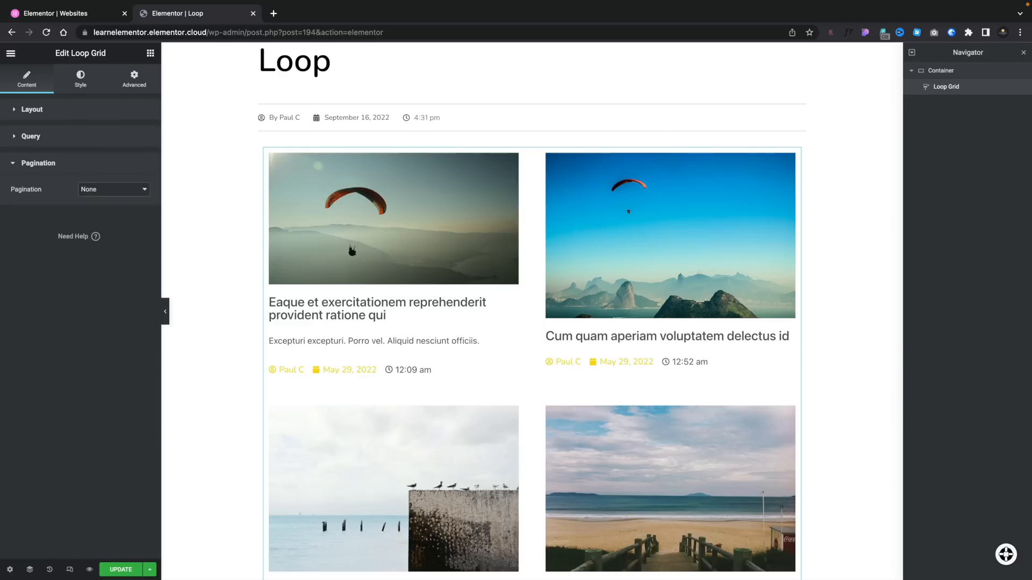
# Step: Set Pagination to Numbers + Previous/Next, giving Previous 1 2 3 Next below the posts
pyautogui.click(113, 190)
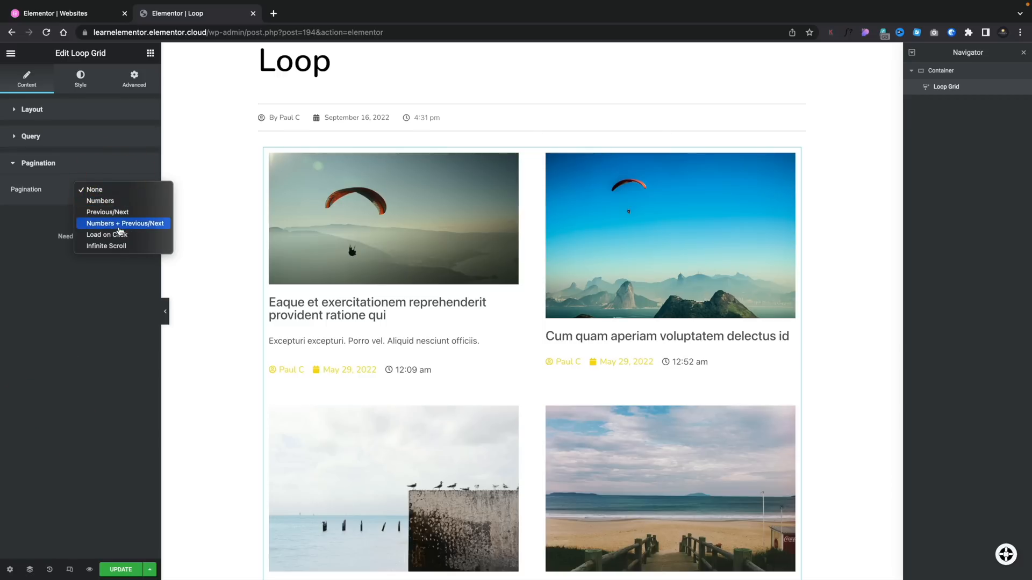
pyautogui.click(125, 224)
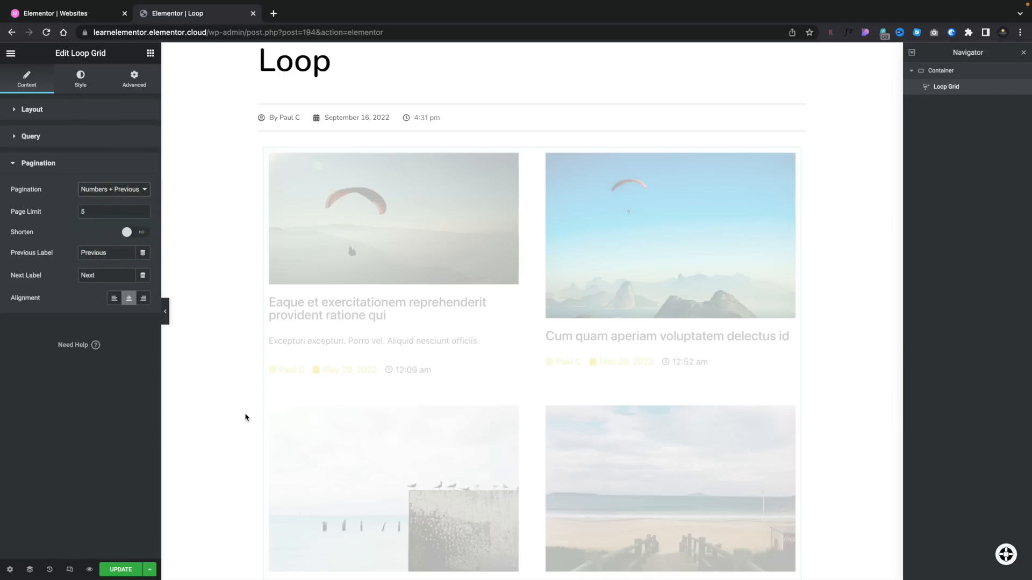
pyautogui.scroll(-3)
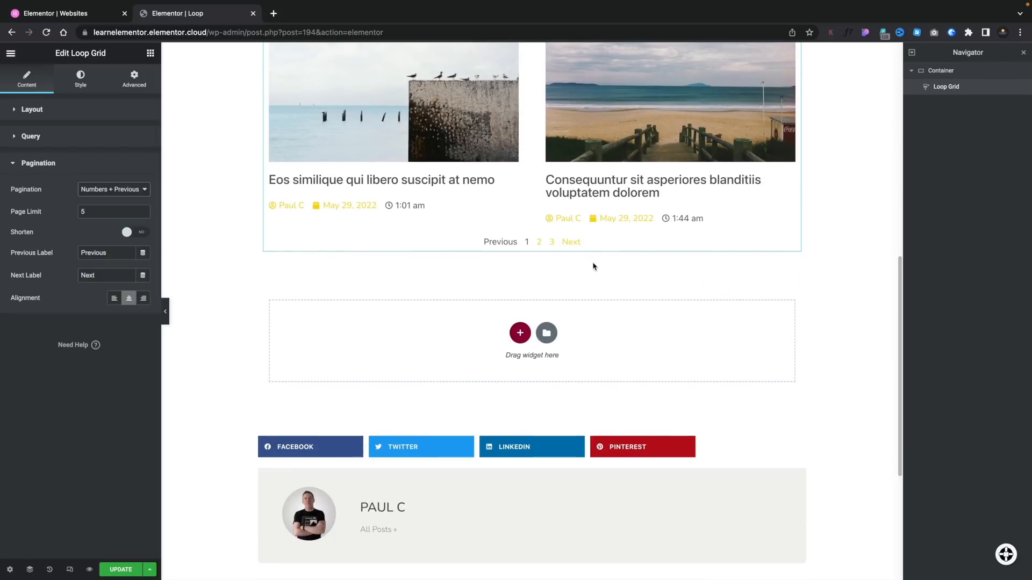